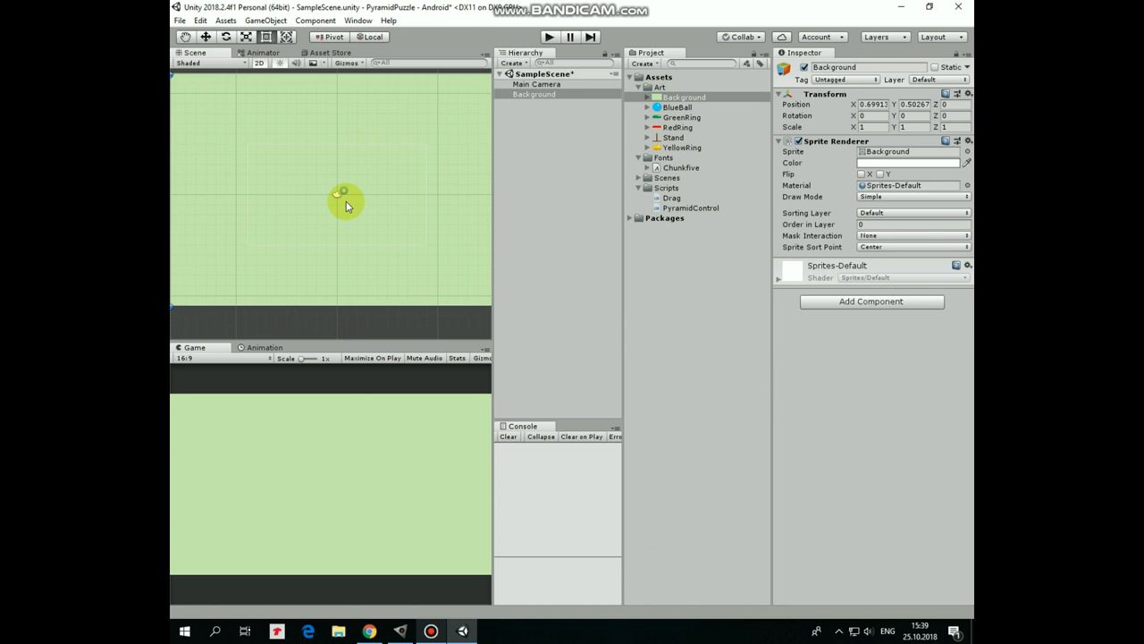
Place the Background, Stand, BlueBall and ring sprites and raise their Pixels Per Unit import size
{"action": "left_click", "coordinate": [533, 93]}
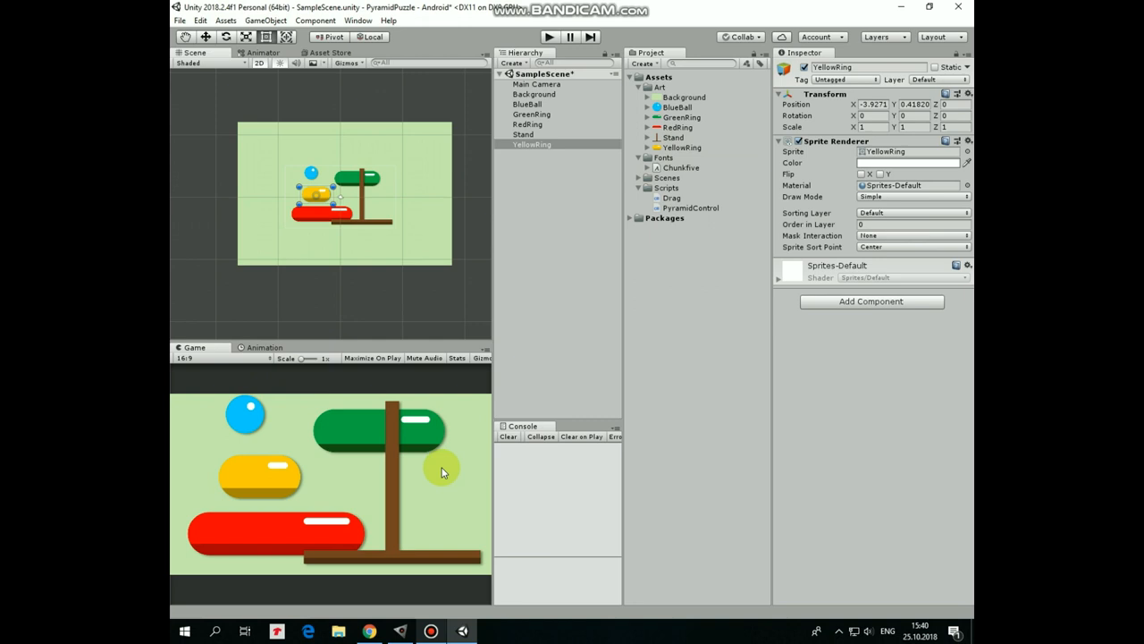
{"action": "left_click", "coordinate": [683, 96]}
{"action": "type", "text": "150"}
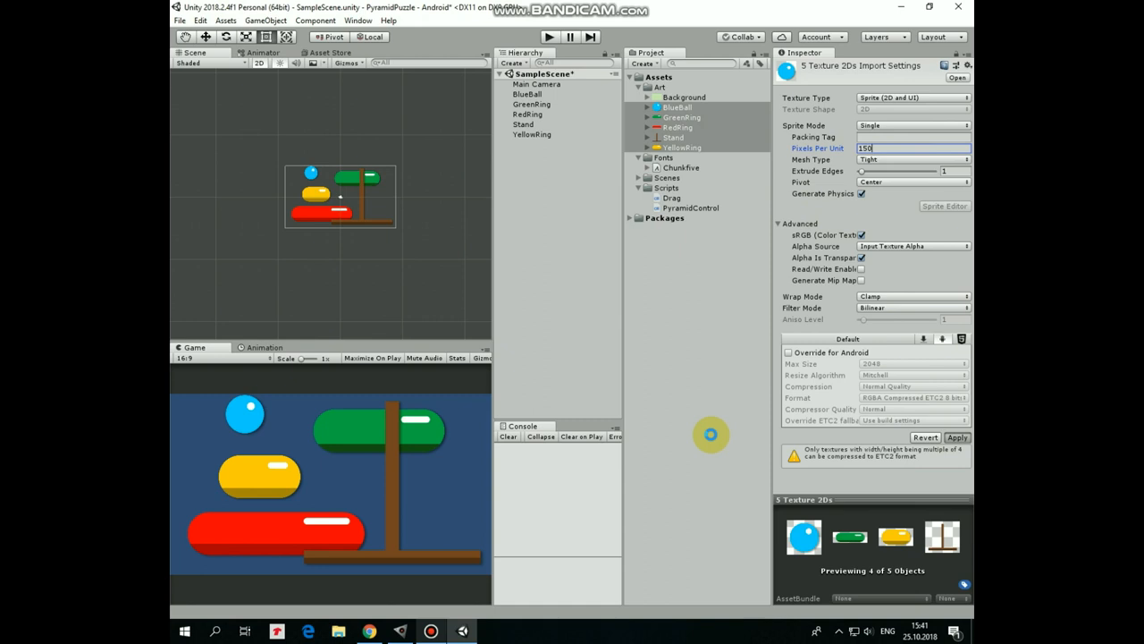
{"action": "left_click", "coordinate": [533, 134]}
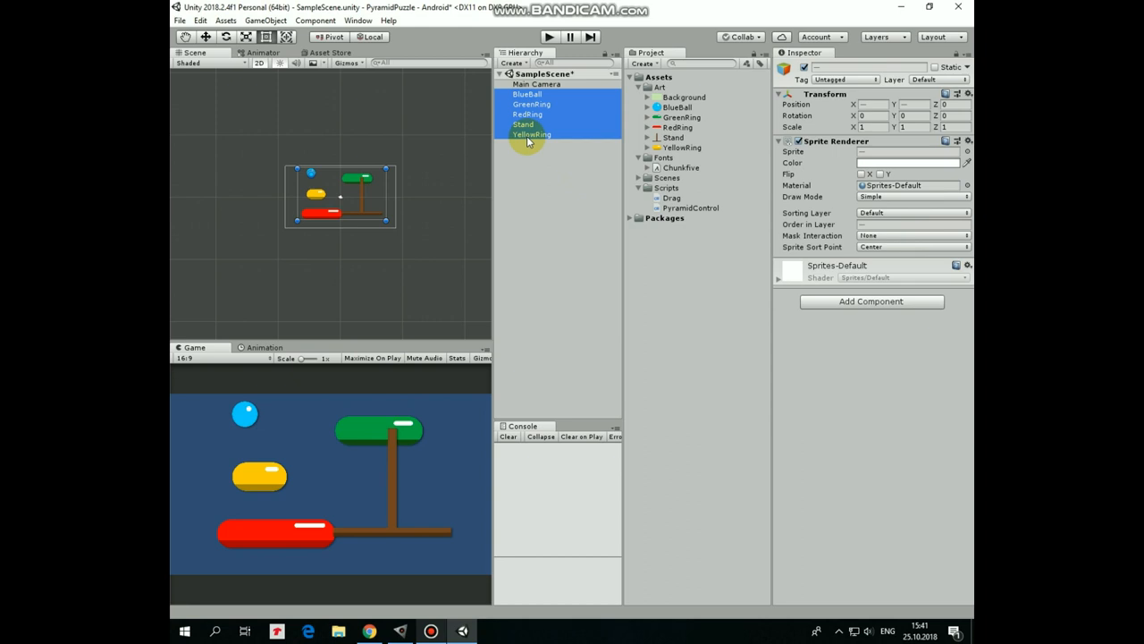
{"action": "left_click", "coordinate": [527, 356]}
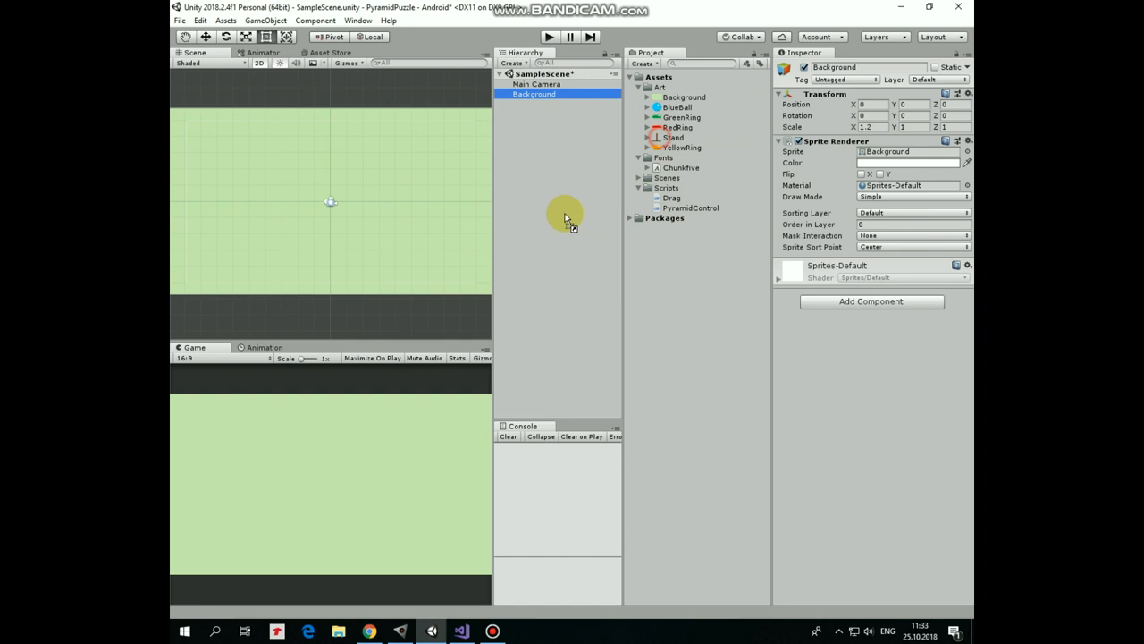
Re-add Stand, BlueBall, GreenRing and RedRing and set each Sprite Renderer's Order in Layer above the background
{"action": "left_click", "coordinate": [522, 104]}
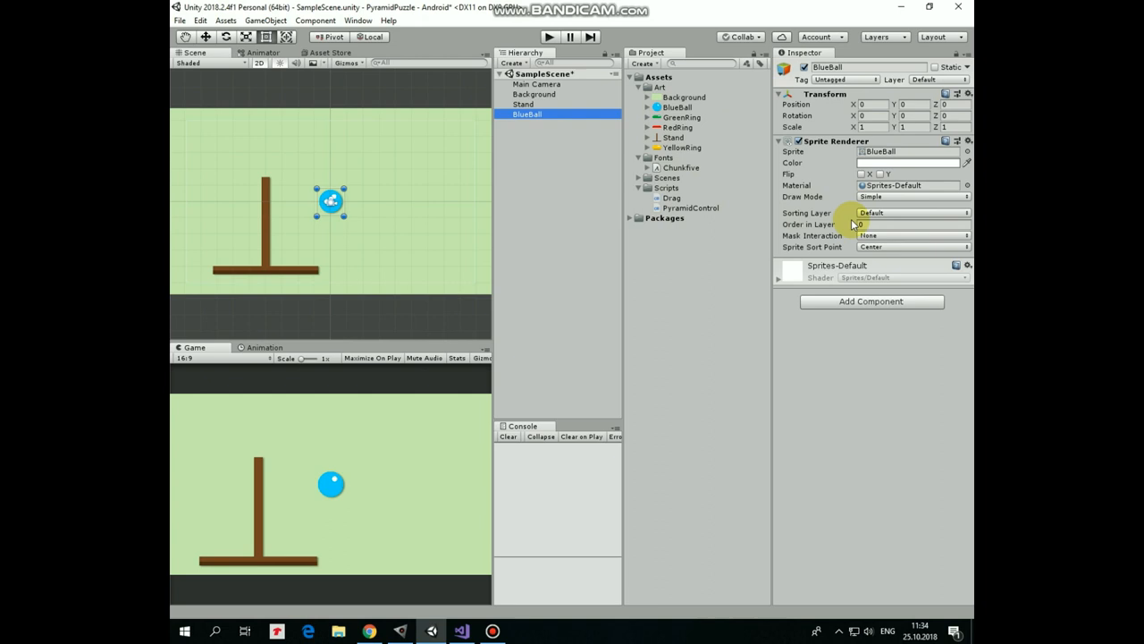
{"action": "left_click", "coordinate": [531, 123]}
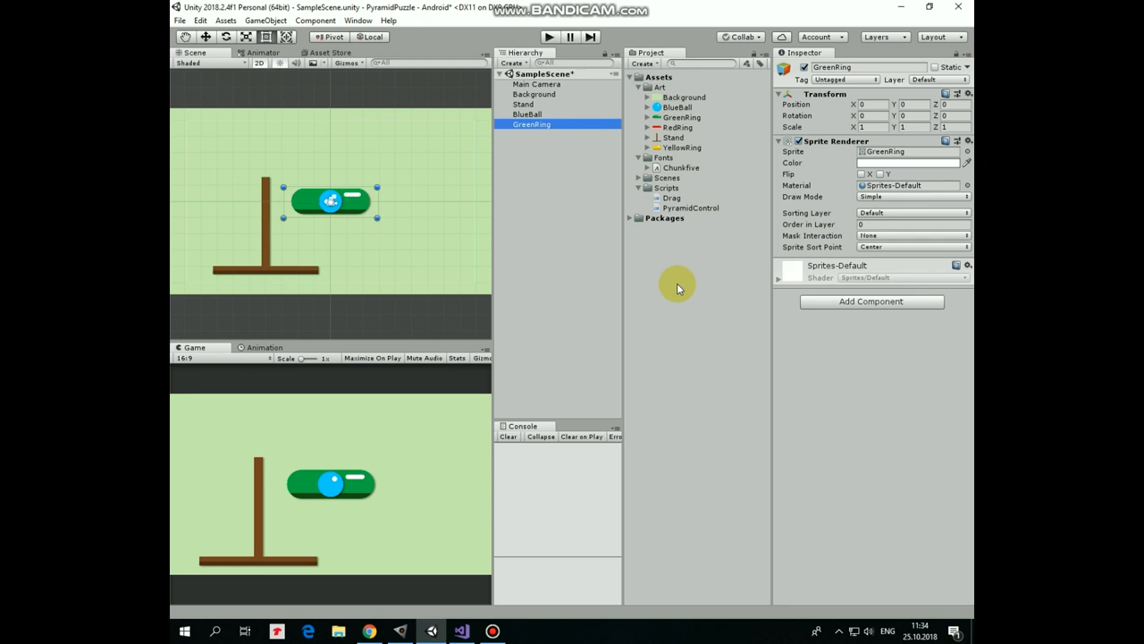
{"action": "left_click", "coordinate": [526, 127]}
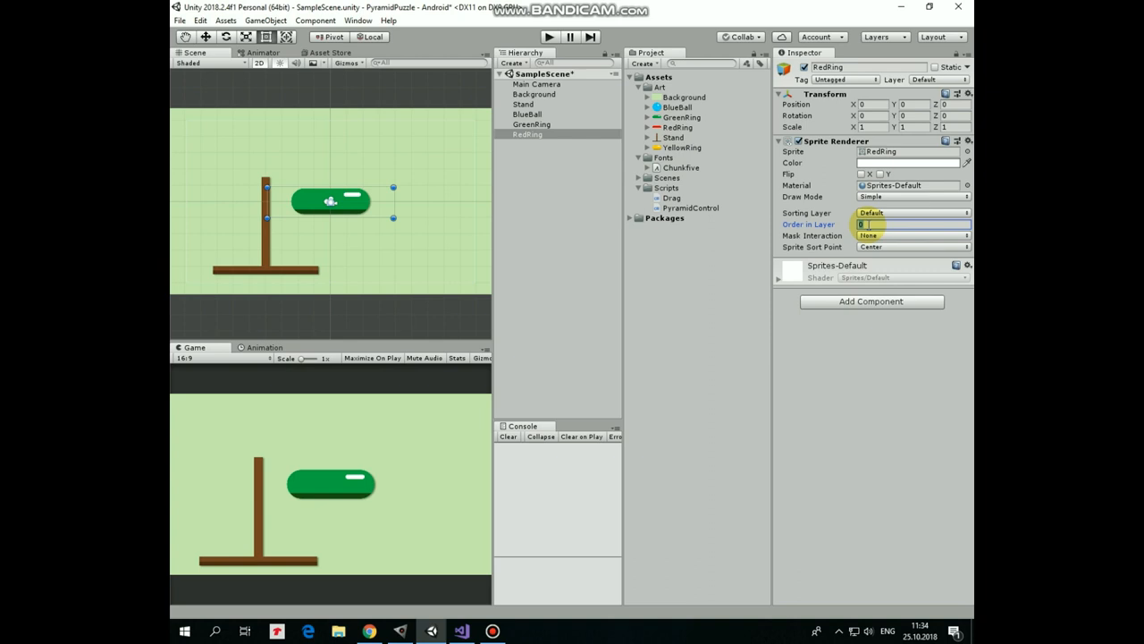
{"action": "left_click", "coordinate": [532, 143]}
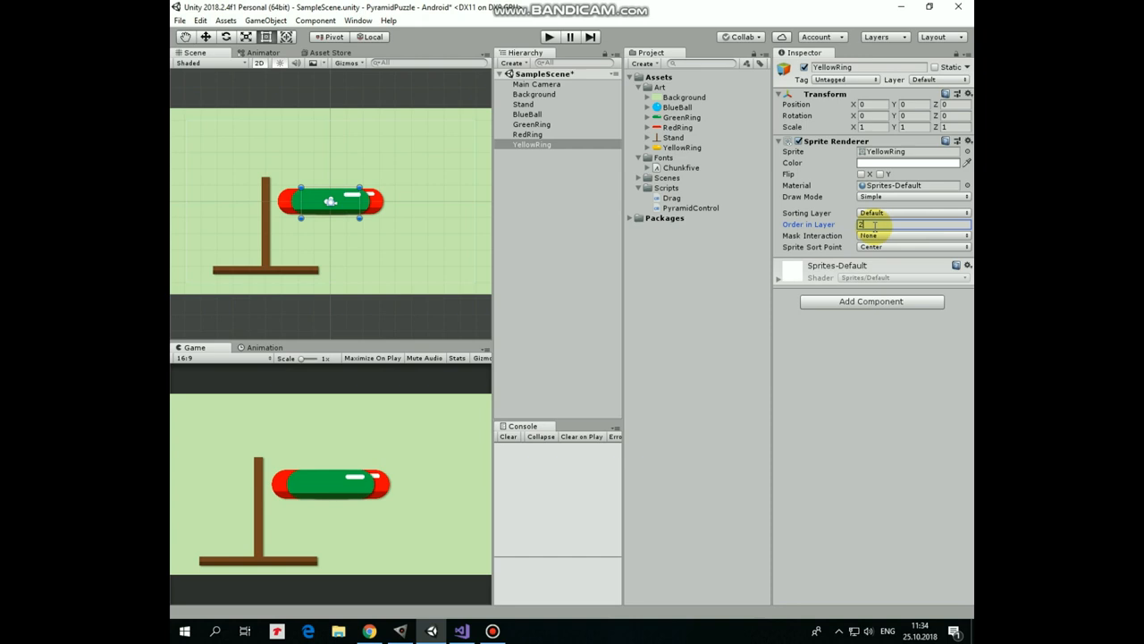
Set the rings' draw order and Position Y values (e.g. 0.15) so red, green, yellow and the ball stack on the stand
{"action": "left_click", "coordinate": [525, 115]}
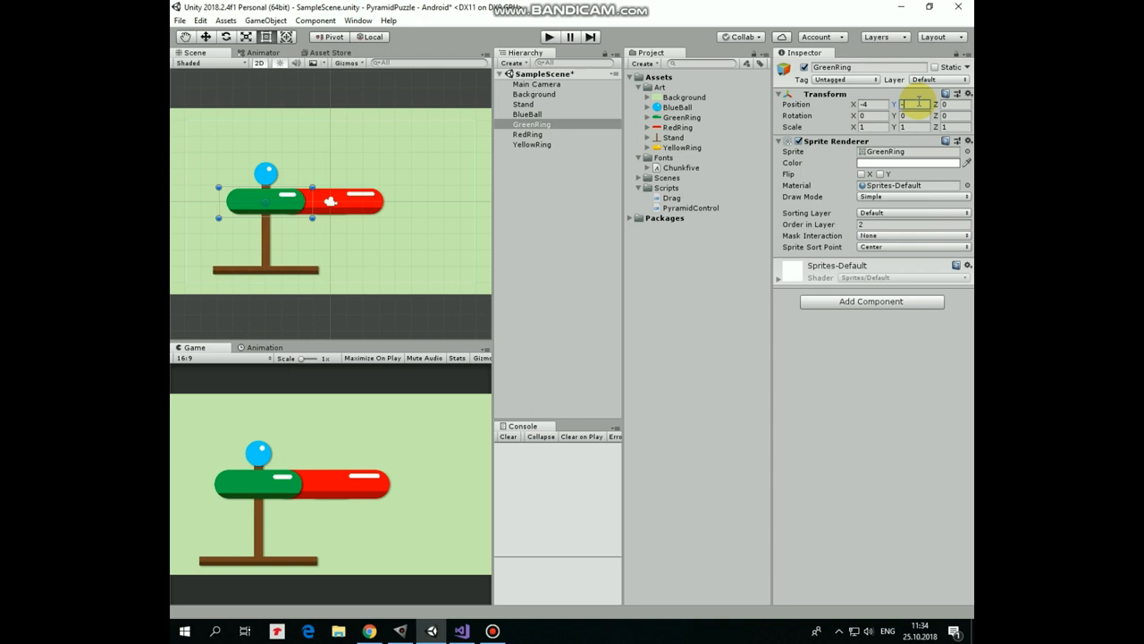
{"action": "left_click", "coordinate": [526, 134]}
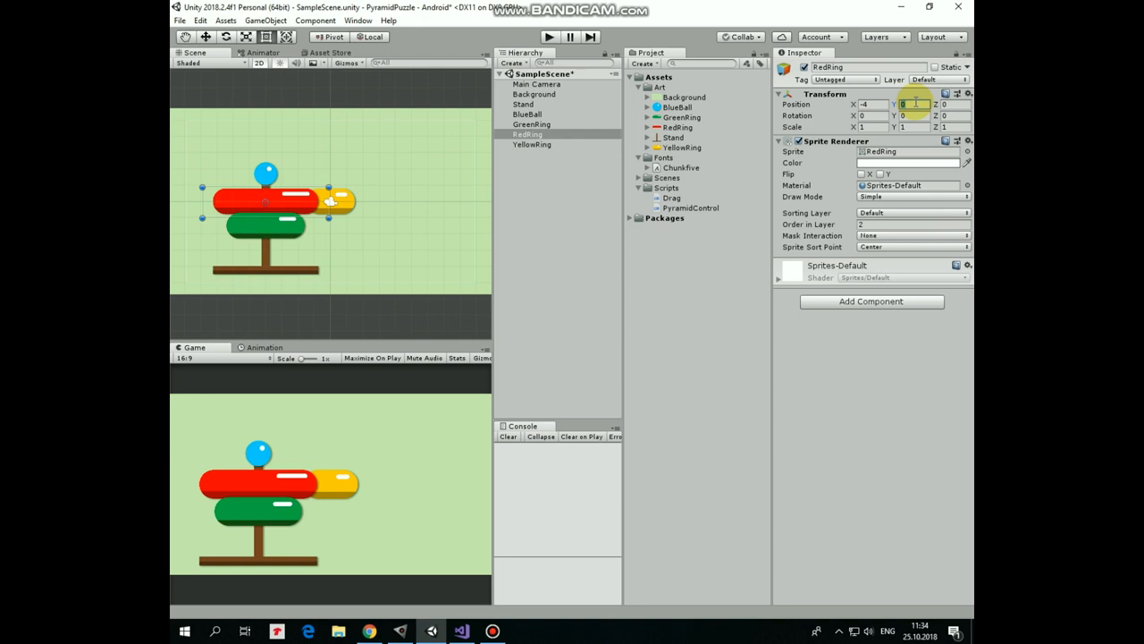
{"action": "left_click", "coordinate": [533, 143]}
{"action": "type", "text": "-4"}
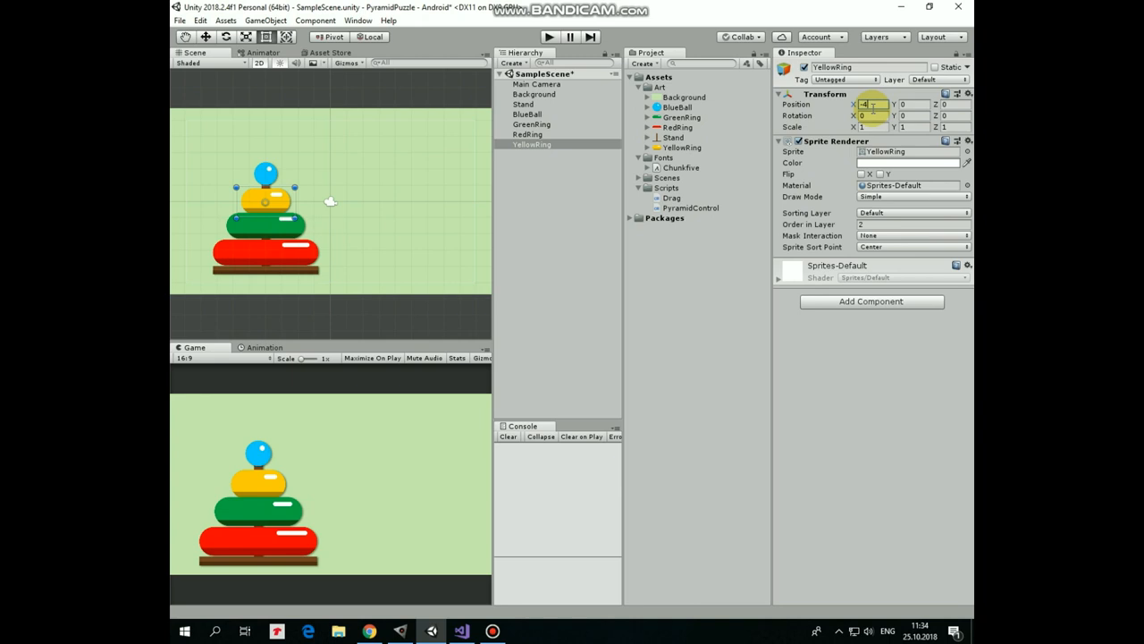
{"action": "type", "text": "0.15"}
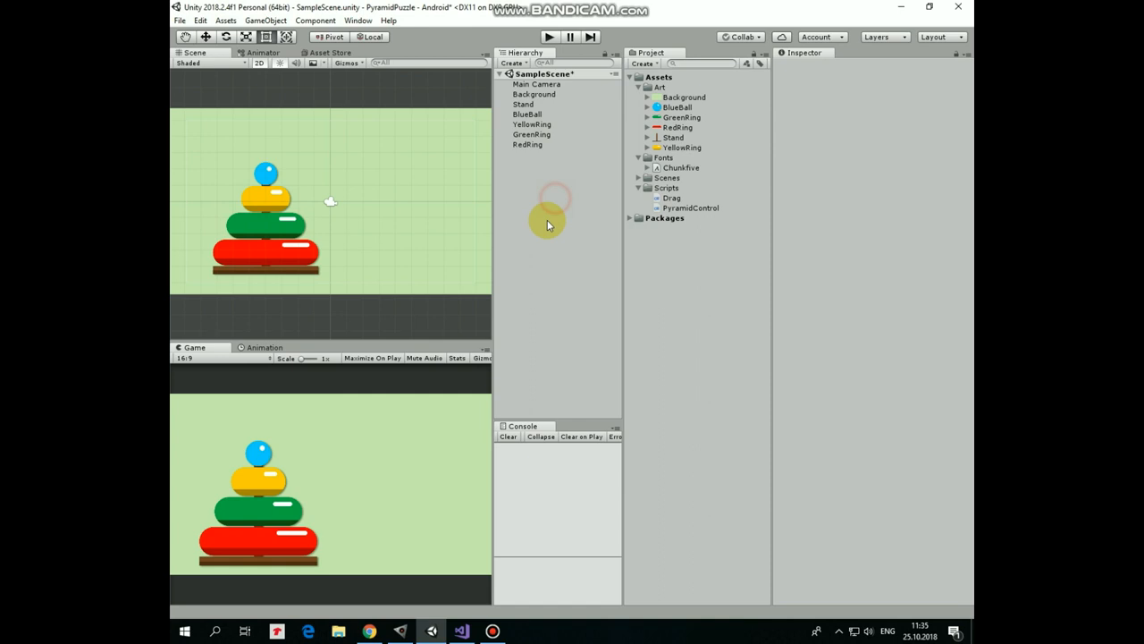
Add a Canvas with a UI Text reading You Win! in Chunkfive, coloured dark green
{"action": "left_click", "coordinate": [525, 153]}
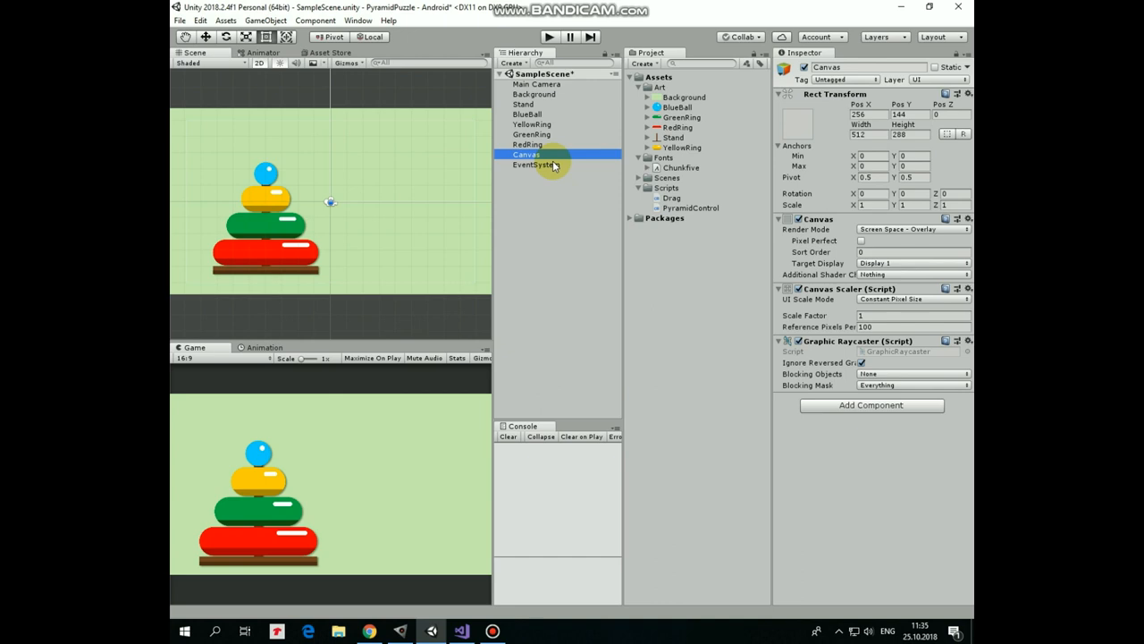
{"action": "right_click", "coordinate": [526, 154]}
{"action": "type", "text": "WinText"}
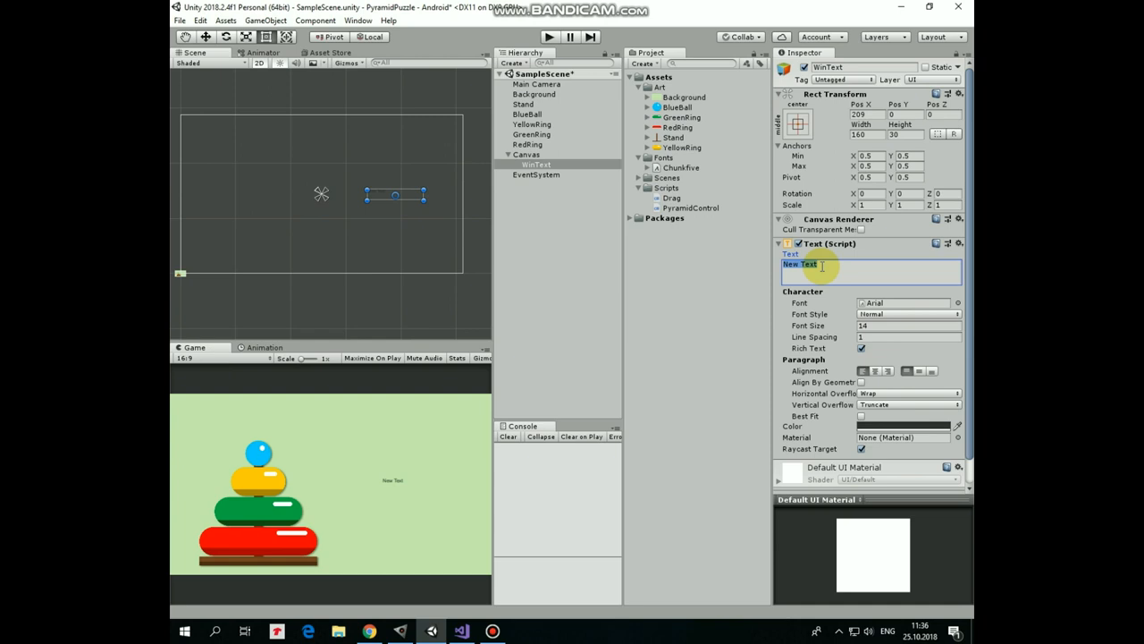
{"action": "type", "text": "You"}
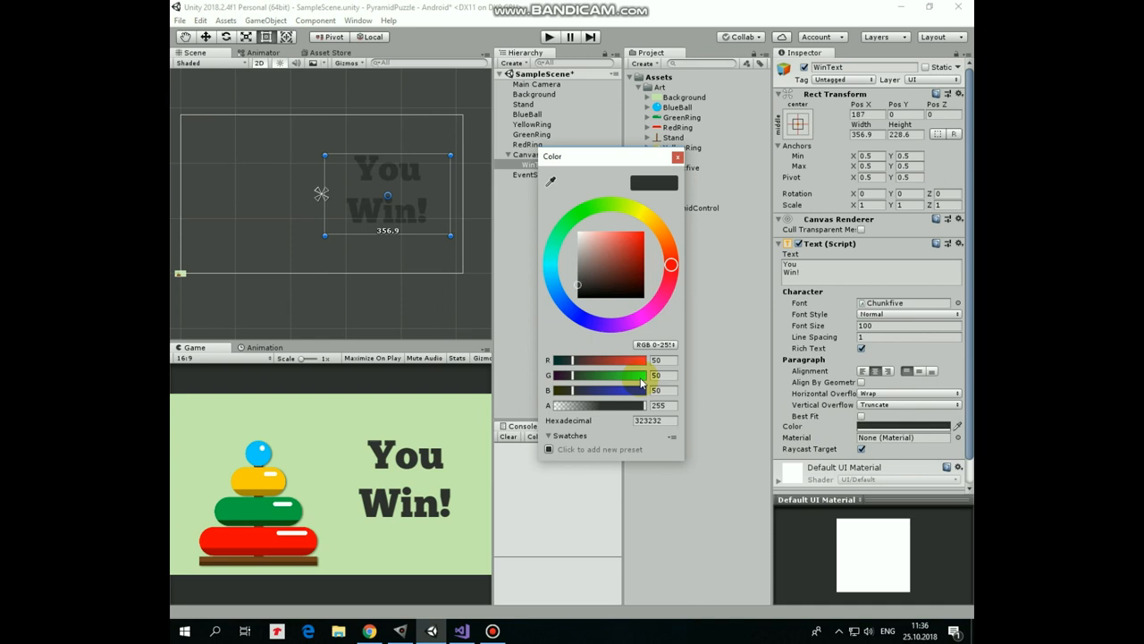
{"action": "left_click", "coordinate": [678, 158]}
{"action": "type", "text": "Wrong"}
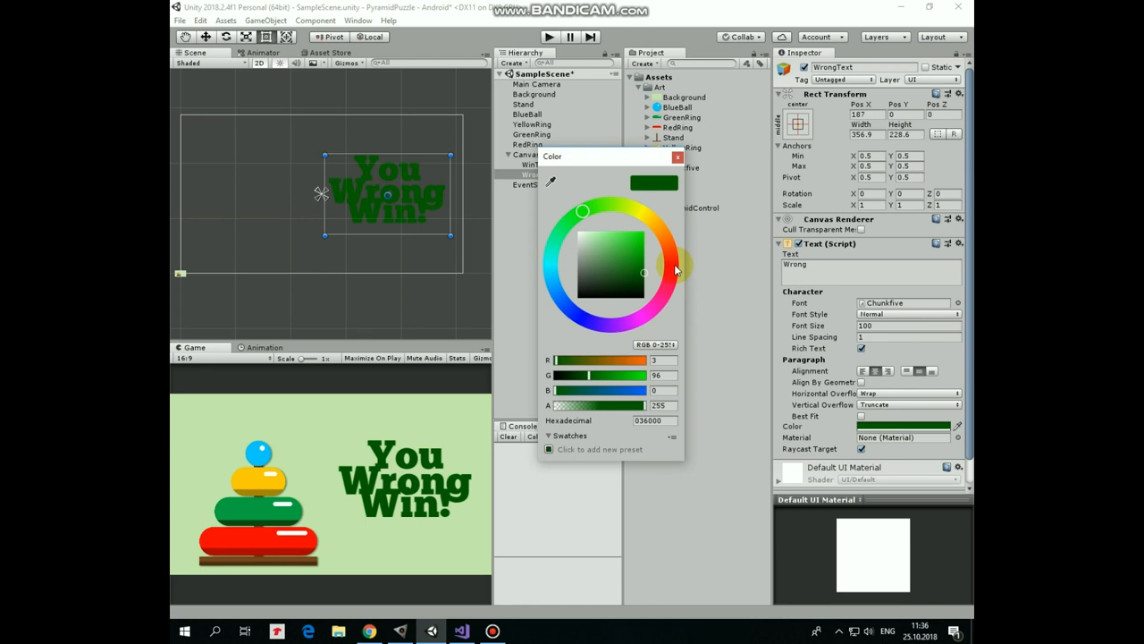
Add a second UI Text reading Wrong! in Chunkfive, coloured red
{"action": "left_click", "coordinate": [677, 156]}
{"action": "type", "text": "!"}
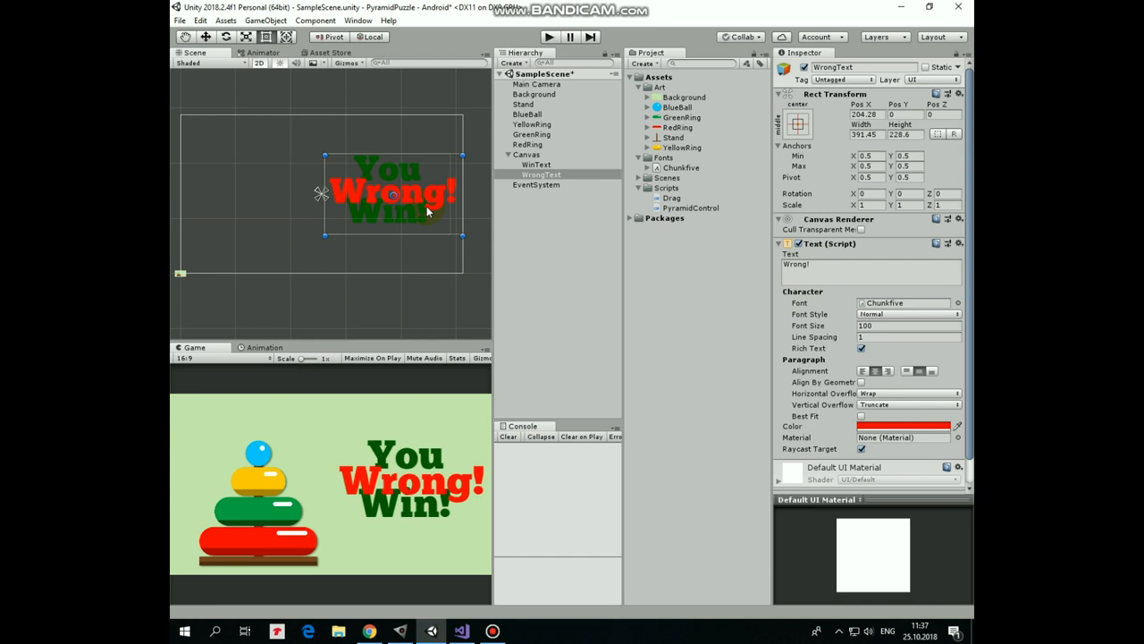
{"action": "left_click", "coordinate": [513, 64]}
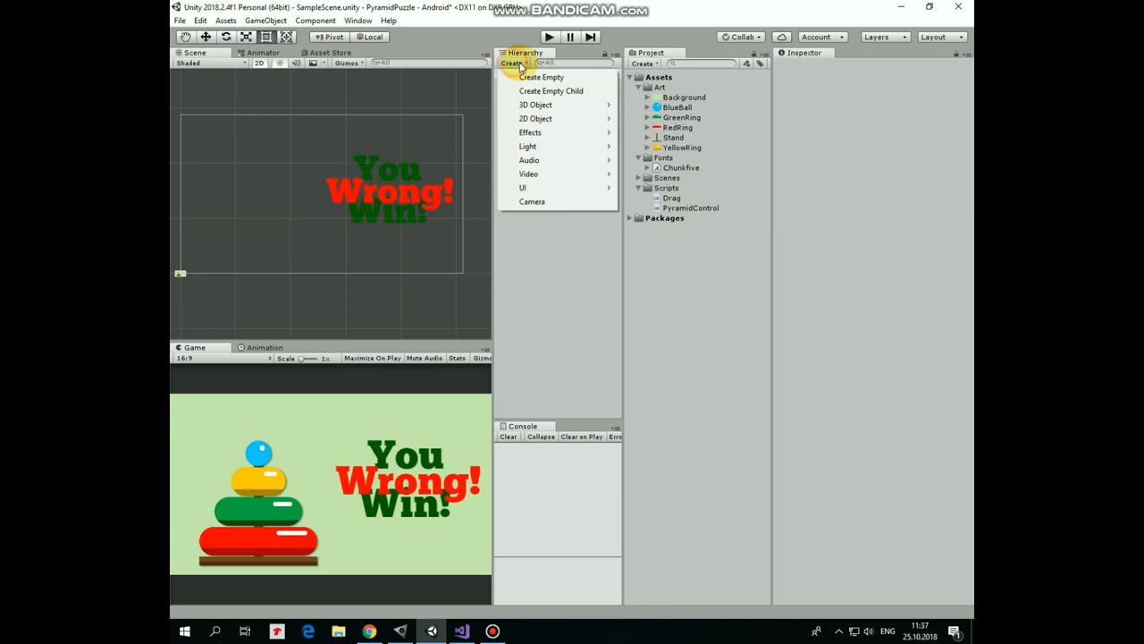
Create an empty GameControl object in the Hierarchy for the puzzle logic
{"action": "left_click", "coordinate": [542, 77]}
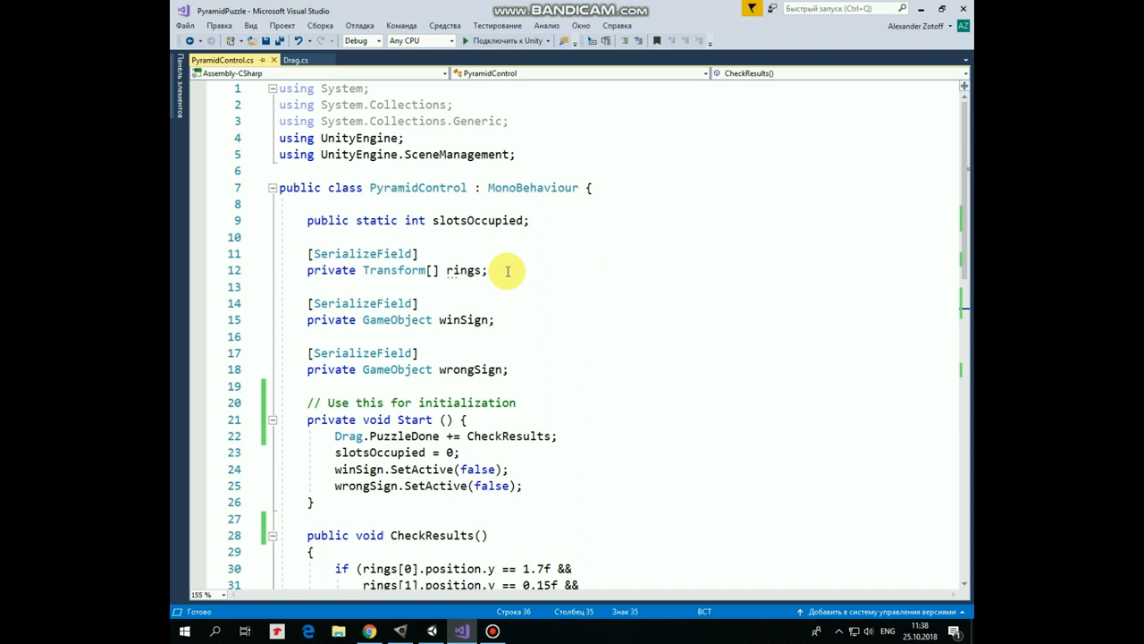
{"action": "mouse_move", "coordinate": [550, 373]}
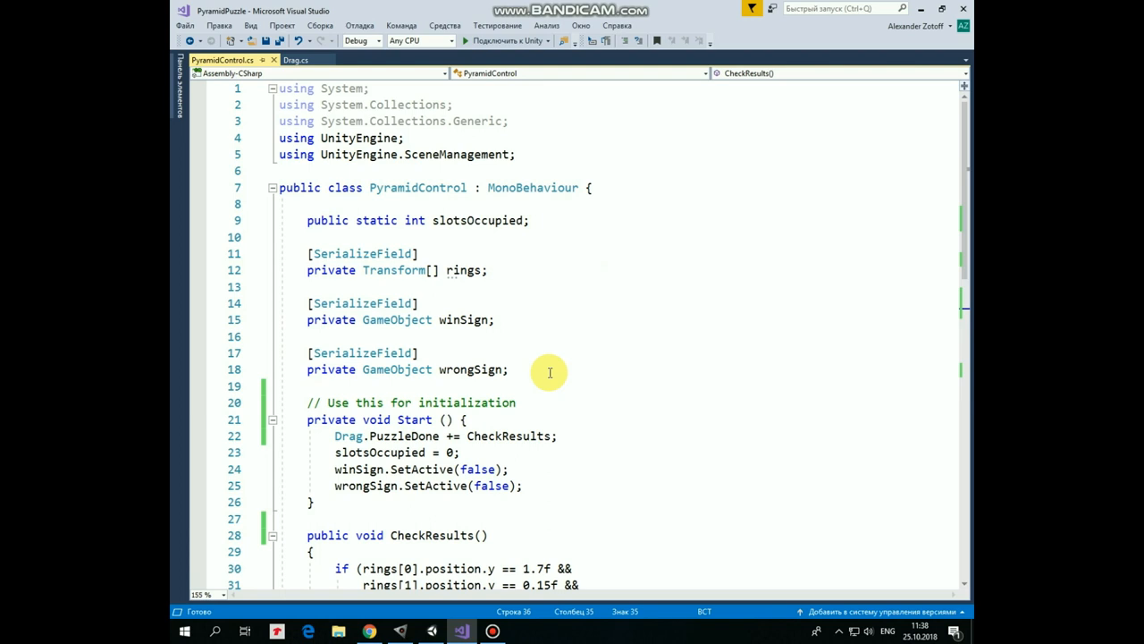
Change PyramidControl's win branch to Invoke("ReloadGame", 2f) with the wrong branch at 1f, then return to Unity
{"action": "scroll", "scroll_direction": "down", "scroll_amount": 3}
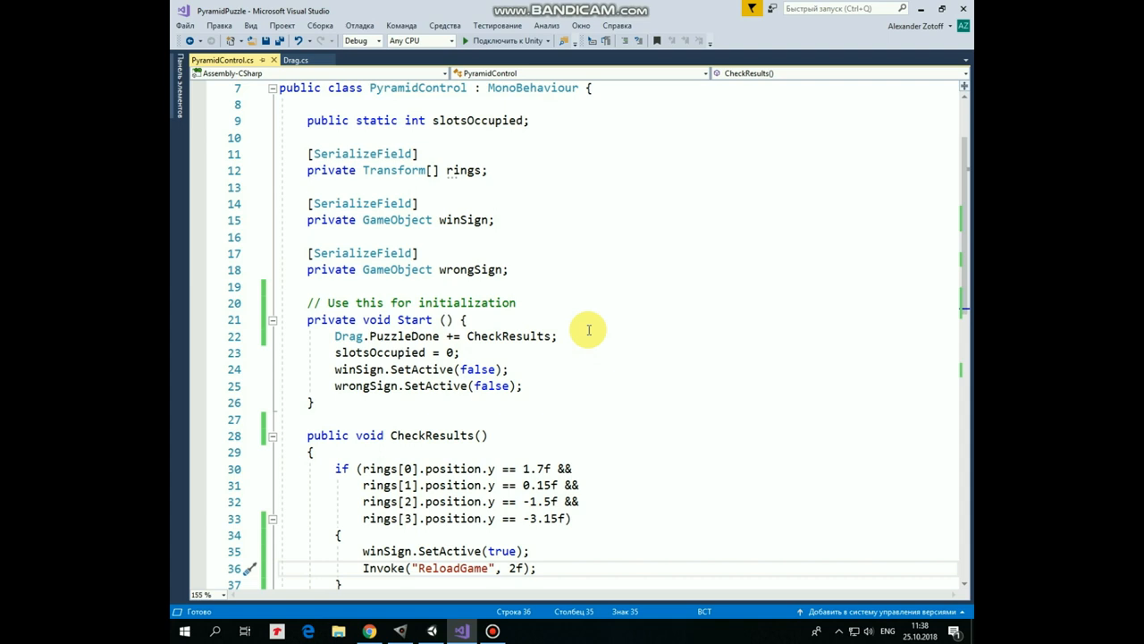
{"action": "scroll", "scroll_direction": "down", "scroll_amount": 3}
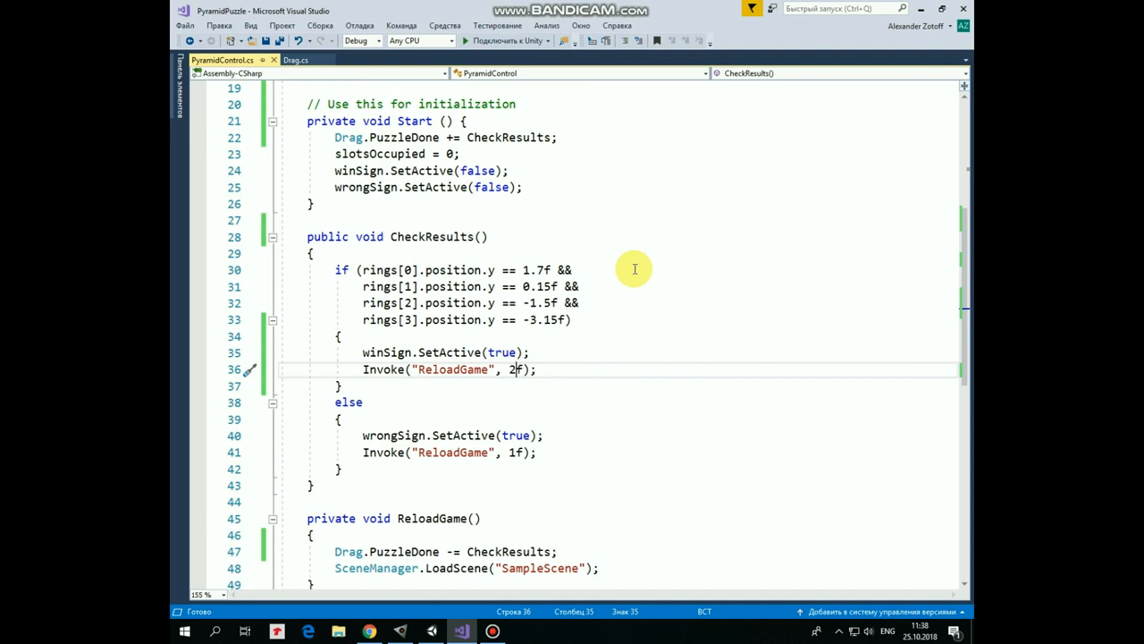
{"action": "mouse_move", "coordinate": [626, 225]}
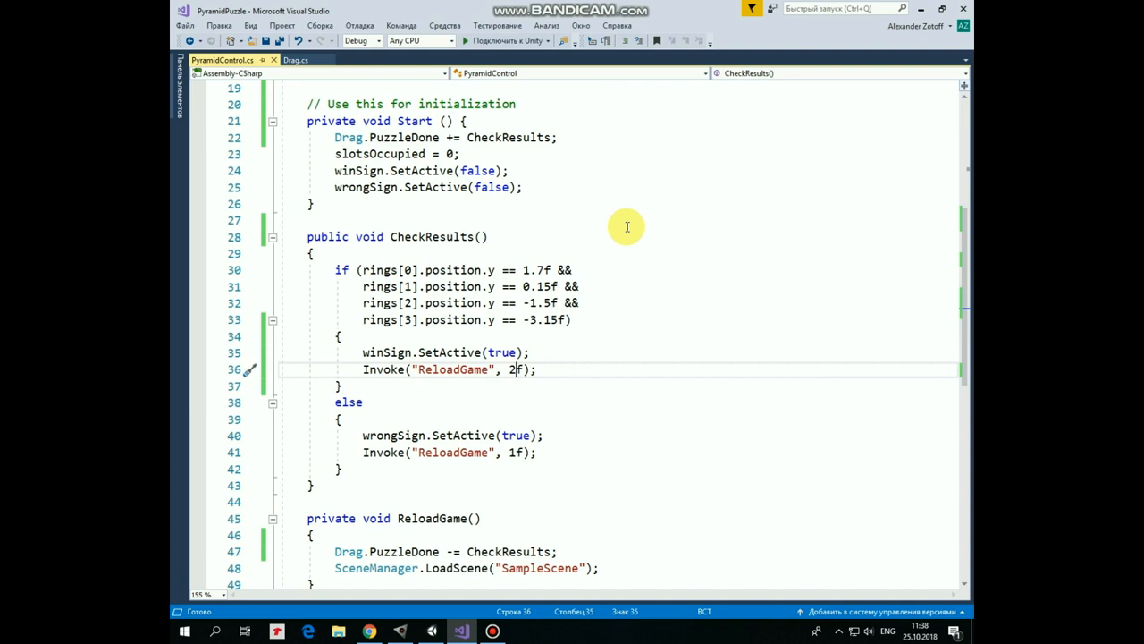
{"action": "mouse_move", "coordinate": [604, 320]}
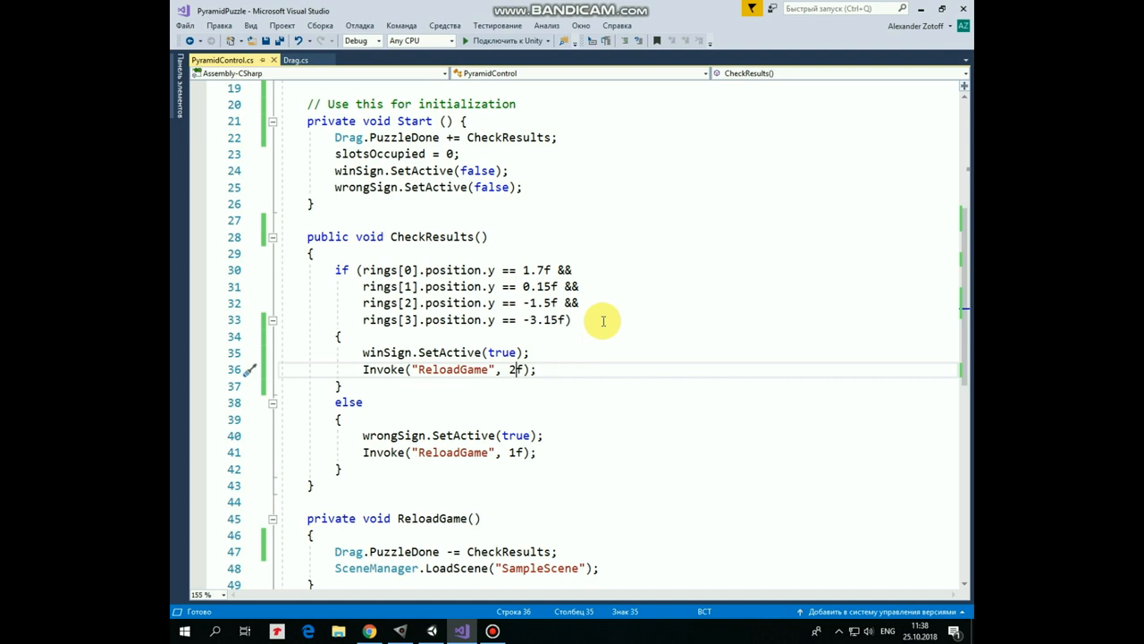
{"action": "mouse_move", "coordinate": [563, 348]}
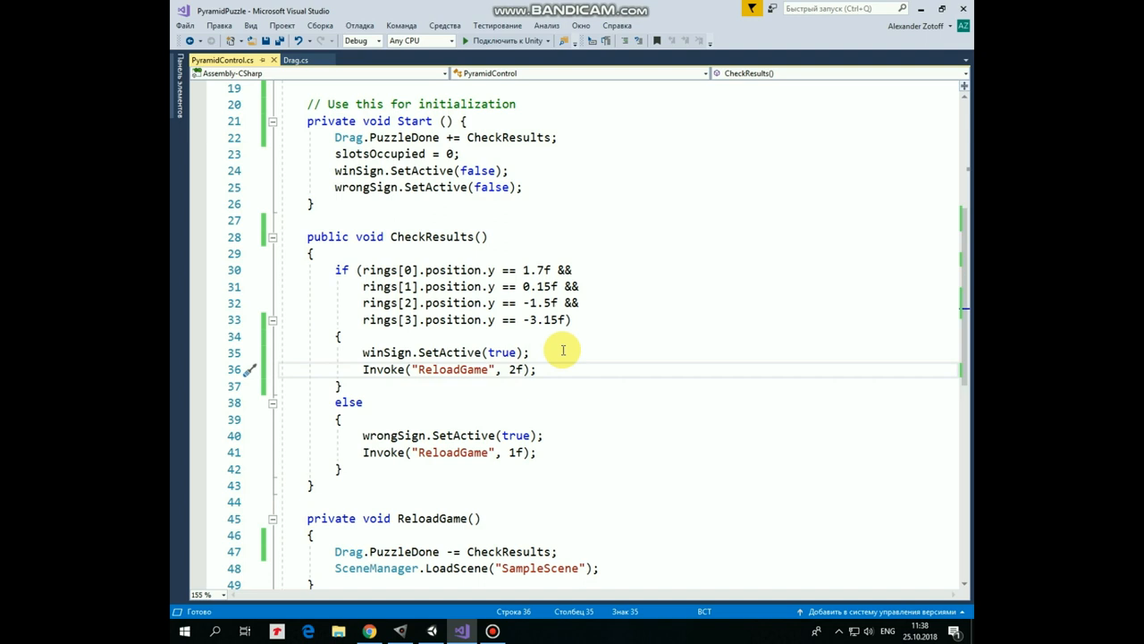
{"action": "mouse_move", "coordinate": [576, 447]}
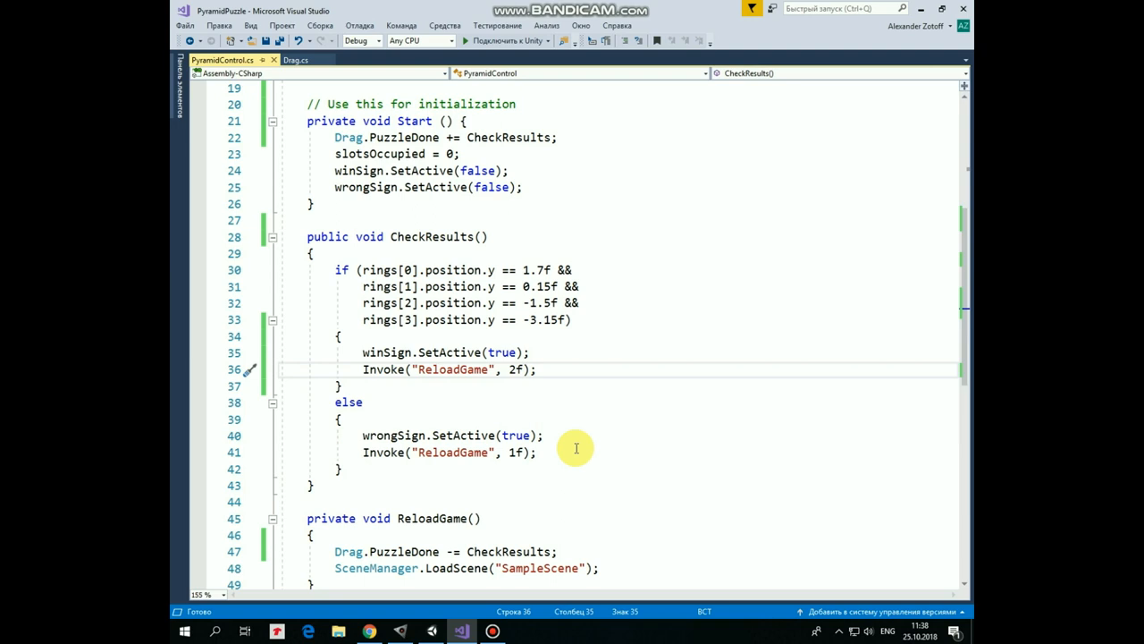
{"action": "mouse_move", "coordinate": [563, 456]}
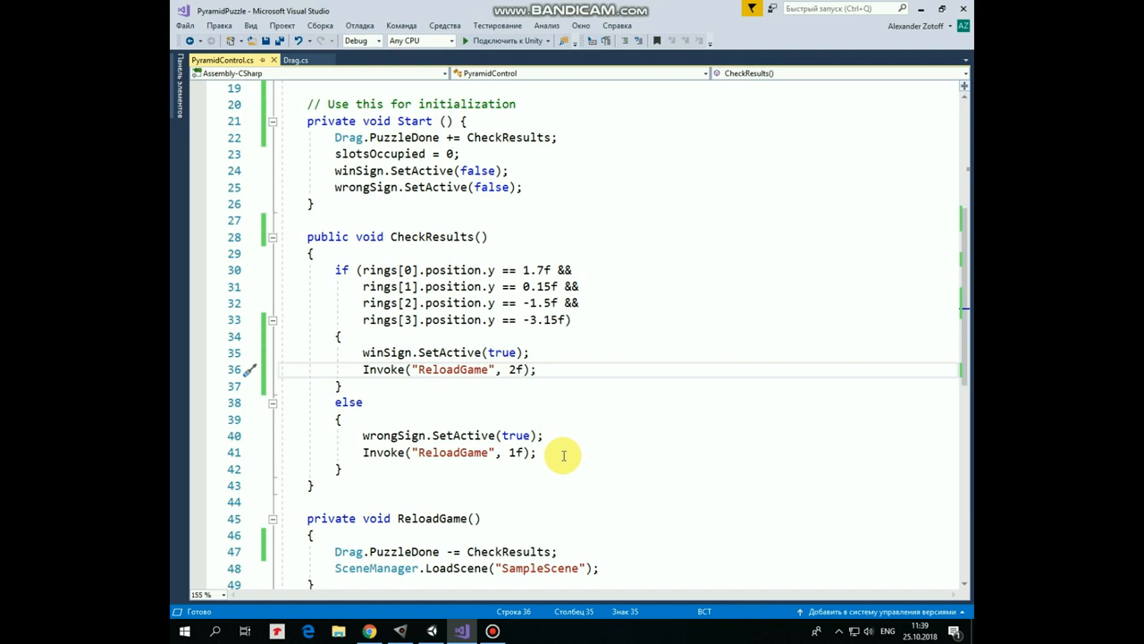
{"action": "scroll", "scroll_direction": "down", "scroll_amount": 3}
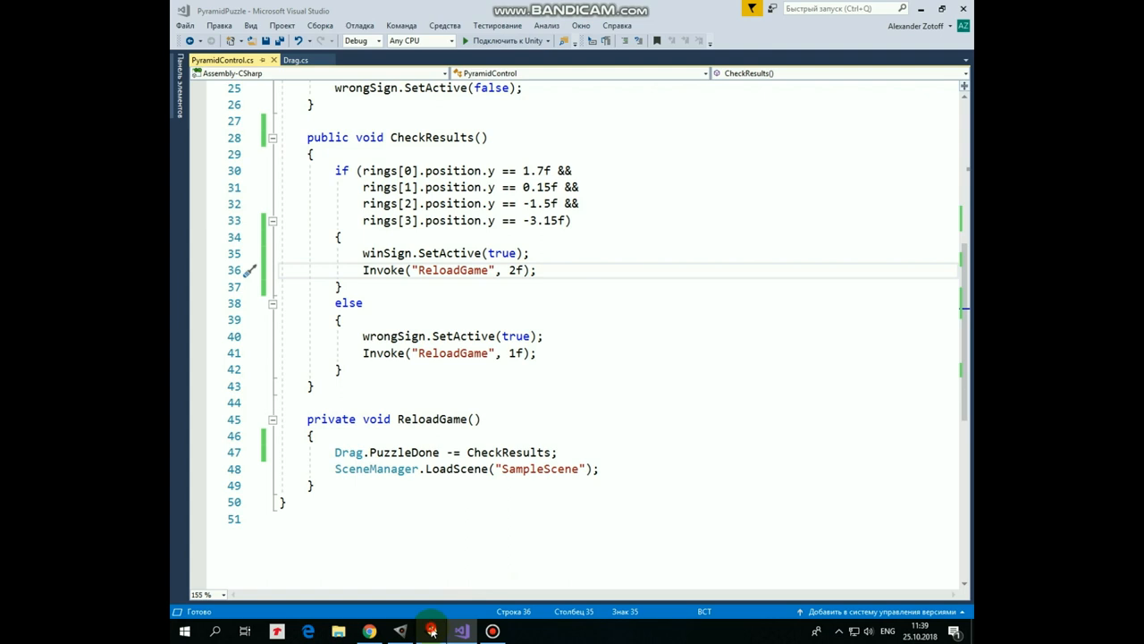
{"action": "left_click", "coordinate": [433, 631]}
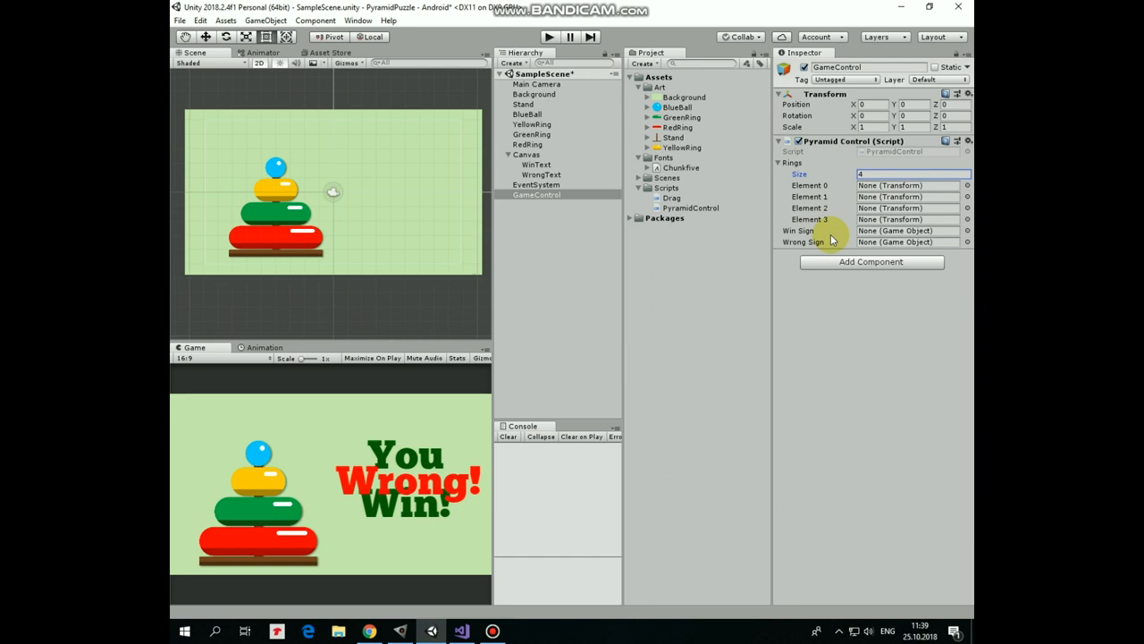
Assign BlueBall, YellowRing, GreenRing and RedRing to Element 0–3 of GameControl's Pyramid Control script
{"action": "left_click", "coordinate": [536, 193]}
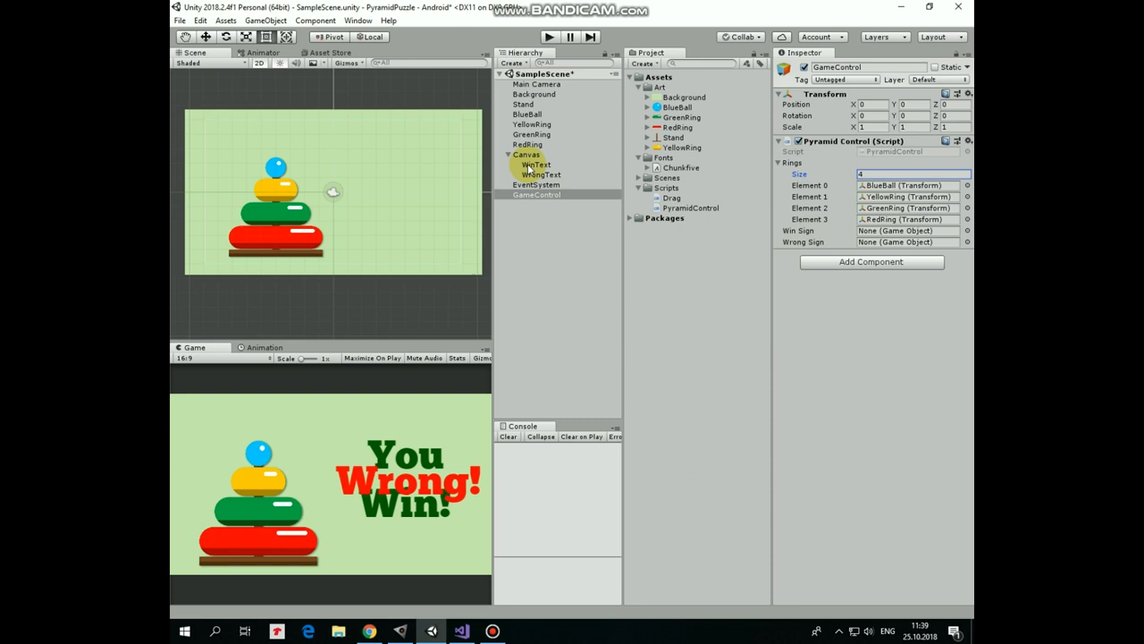
{"action": "left_click", "coordinate": [558, 289]}
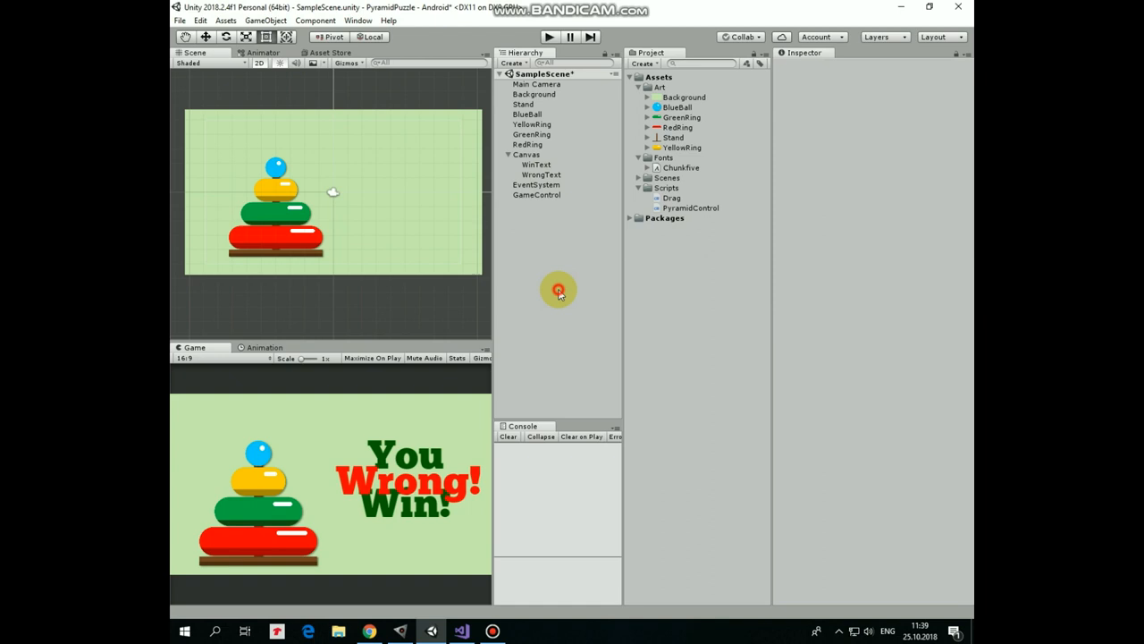
{"action": "left_click", "coordinate": [531, 132]}
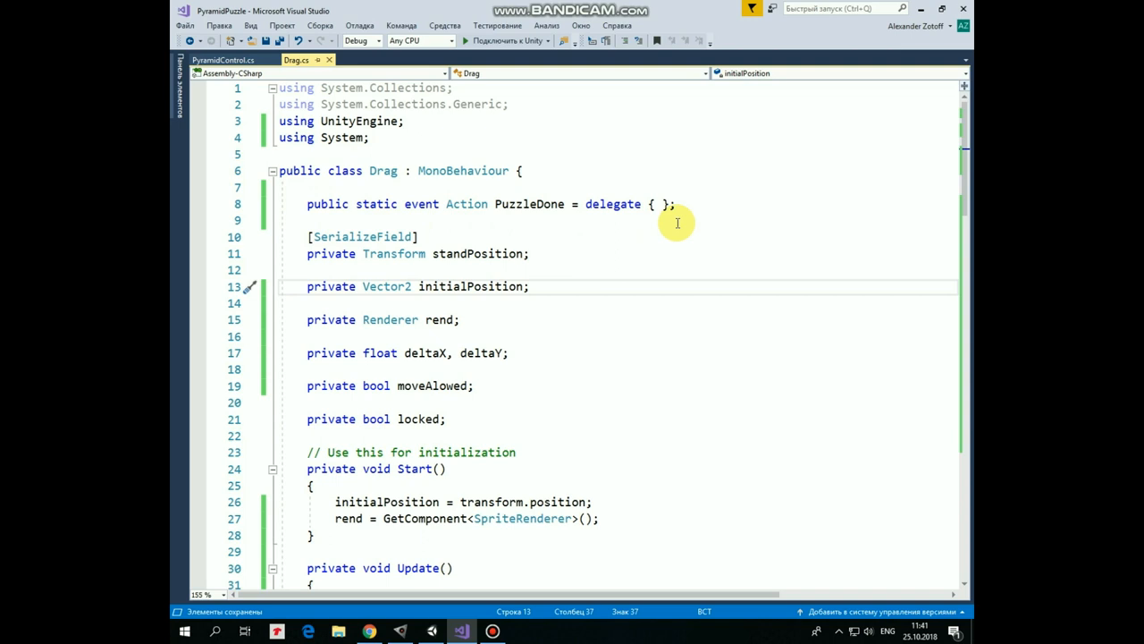
{"action": "mouse_move", "coordinate": [711, 203]}
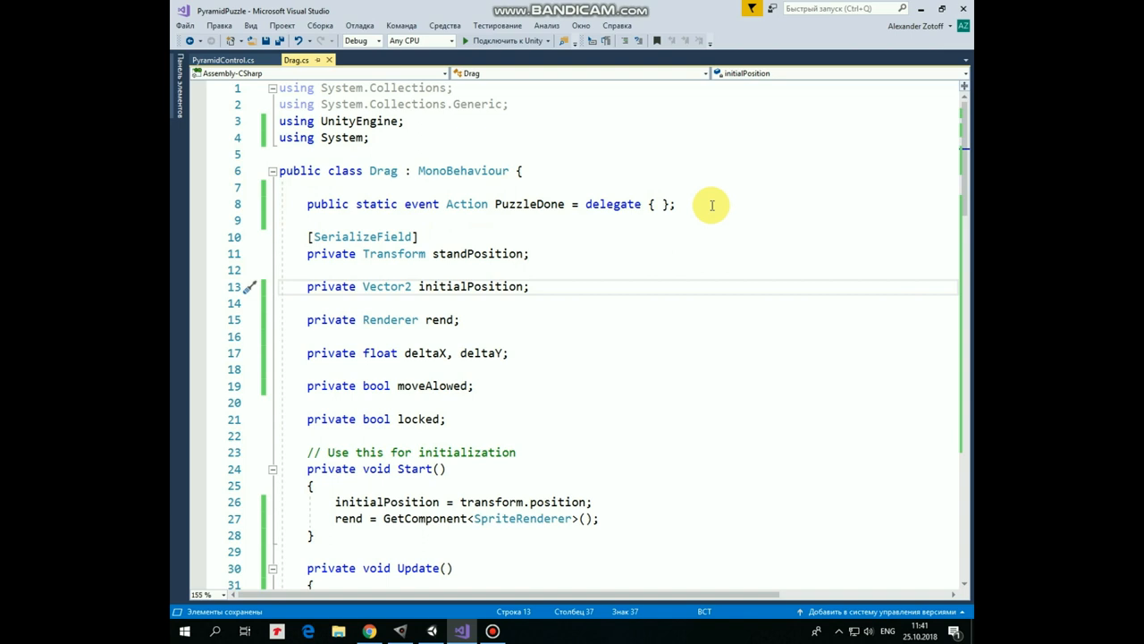
{"action": "mouse_move", "coordinate": [642, 536]}
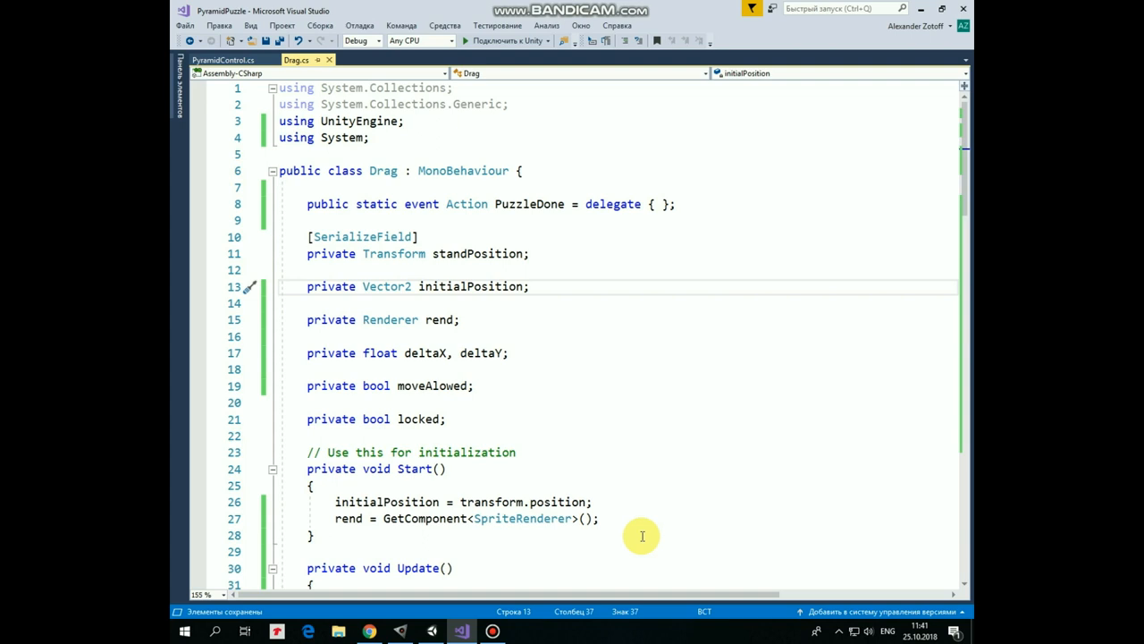
{"action": "mouse_move", "coordinate": [705, 189]}
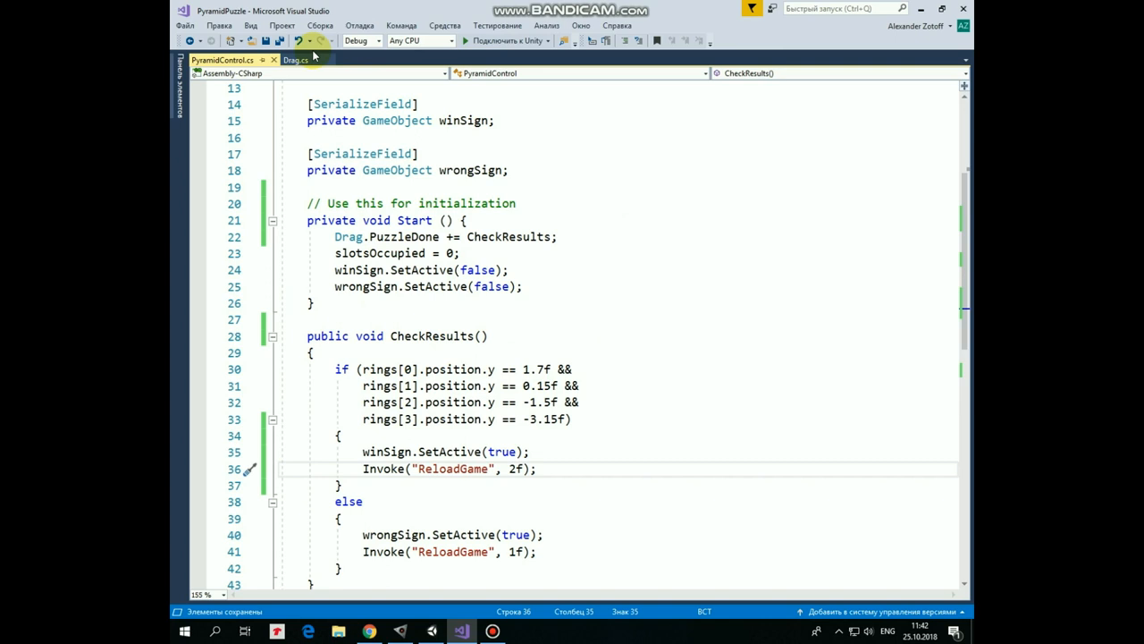
{"action": "left_click", "coordinate": [295, 61]}
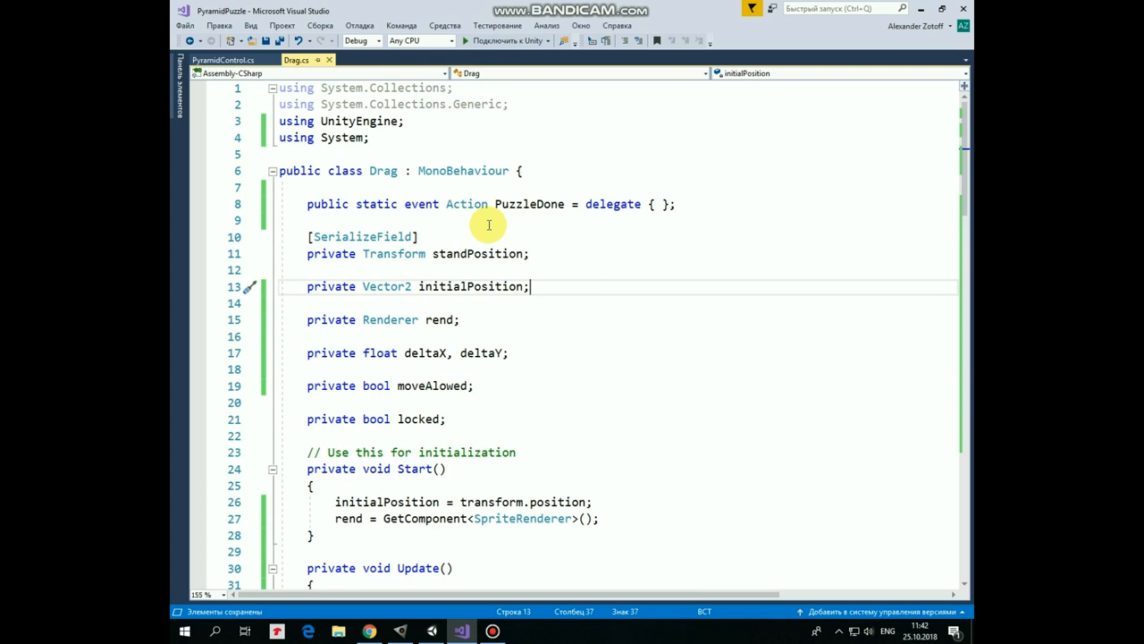
{"action": "mouse_move", "coordinate": [569, 285]}
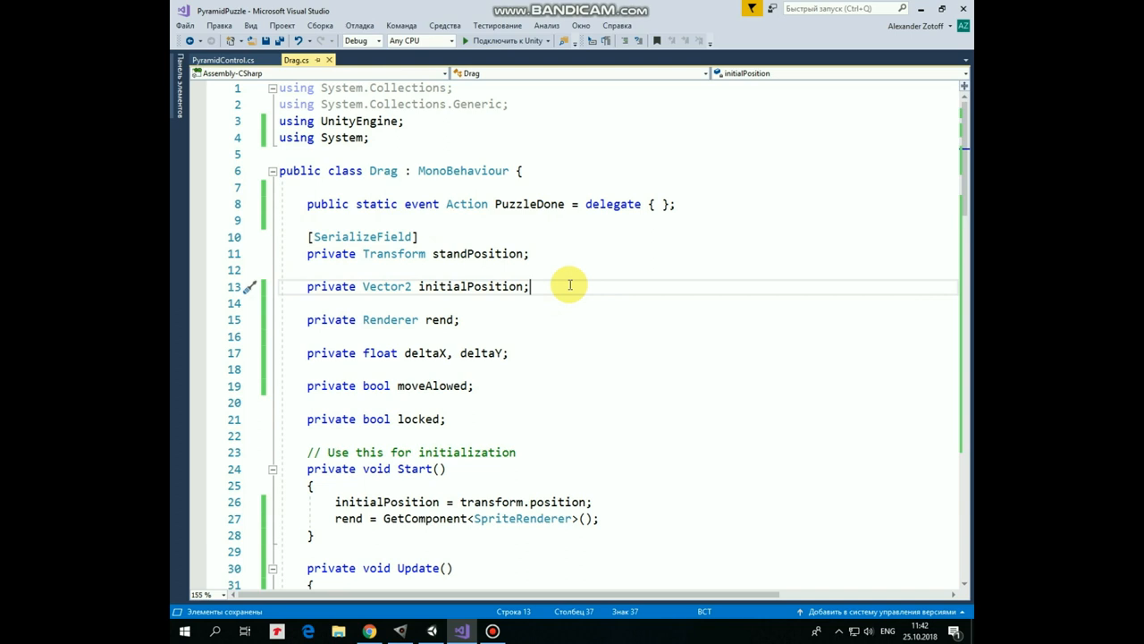
{"action": "mouse_move", "coordinate": [497, 316]}
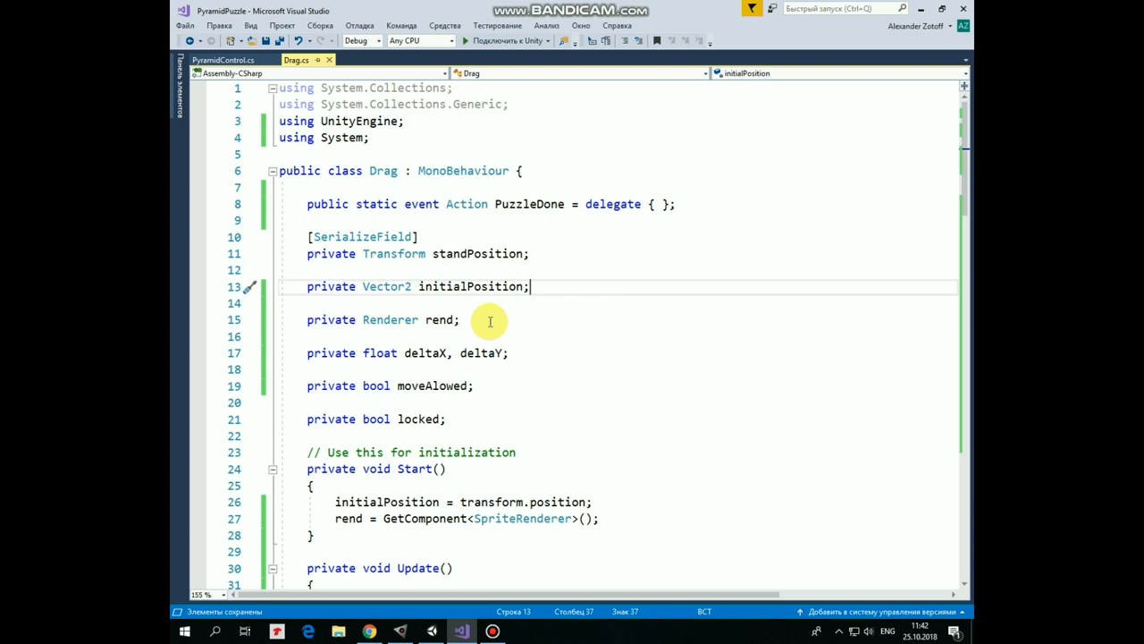
{"action": "mouse_move", "coordinate": [533, 354]}
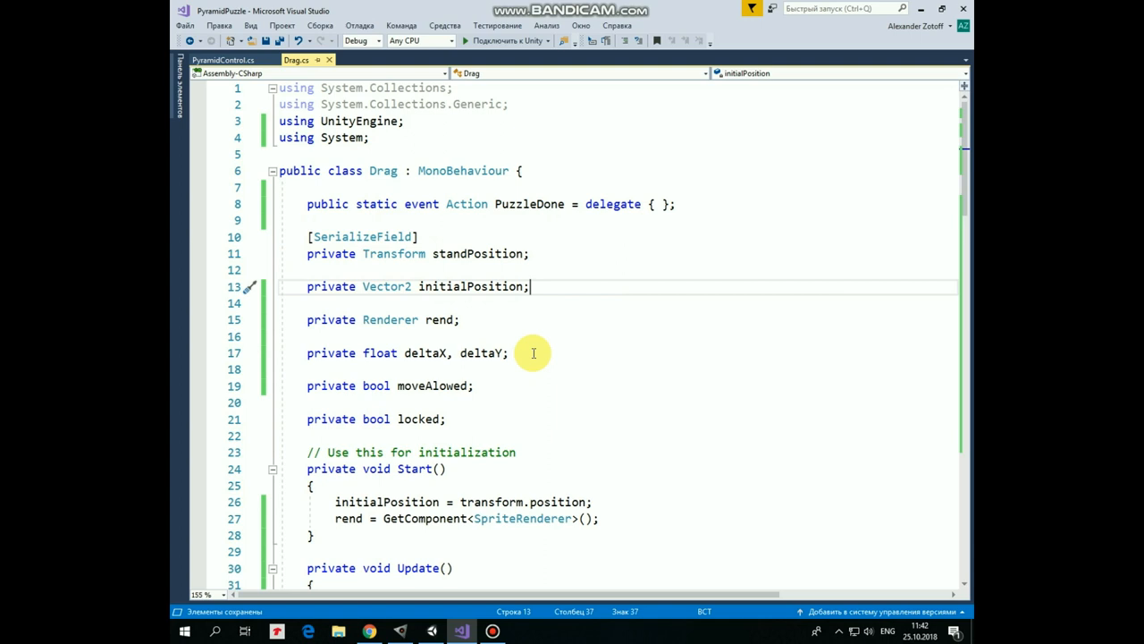
{"action": "mouse_move", "coordinate": [494, 415]}
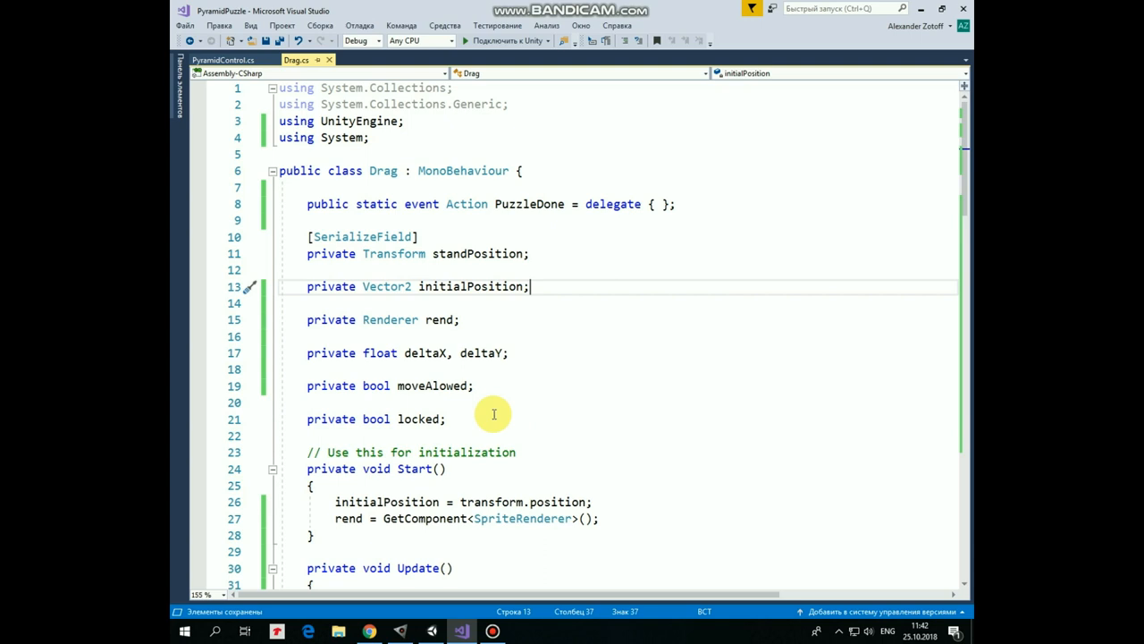
{"action": "mouse_move", "coordinate": [626, 392]}
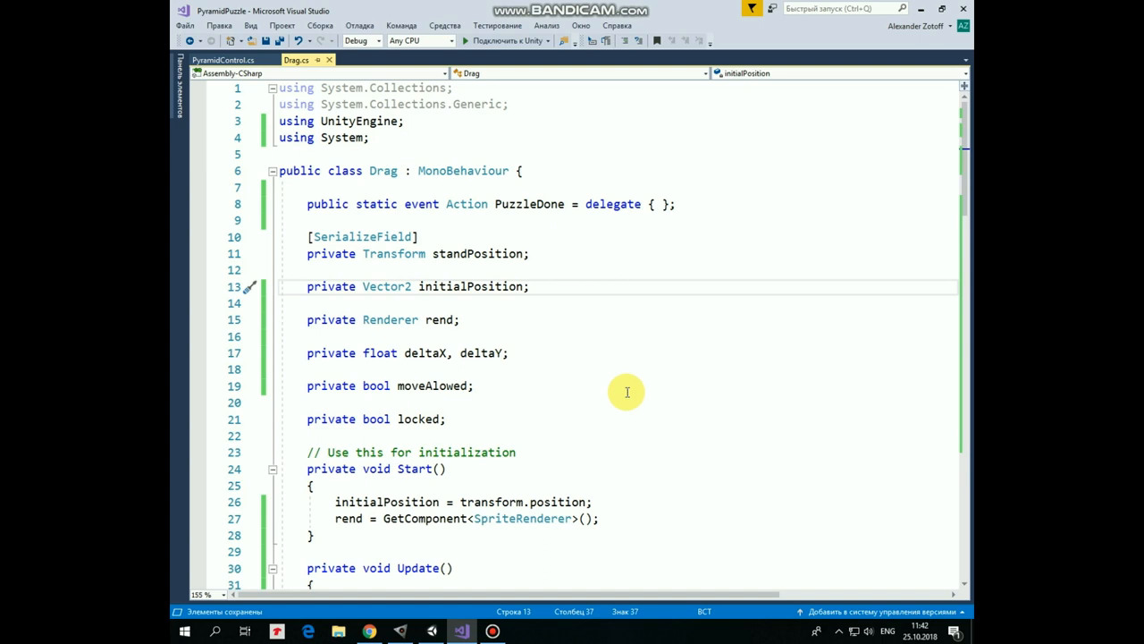
{"action": "scroll", "scroll_direction": "down", "scroll_amount": 3}
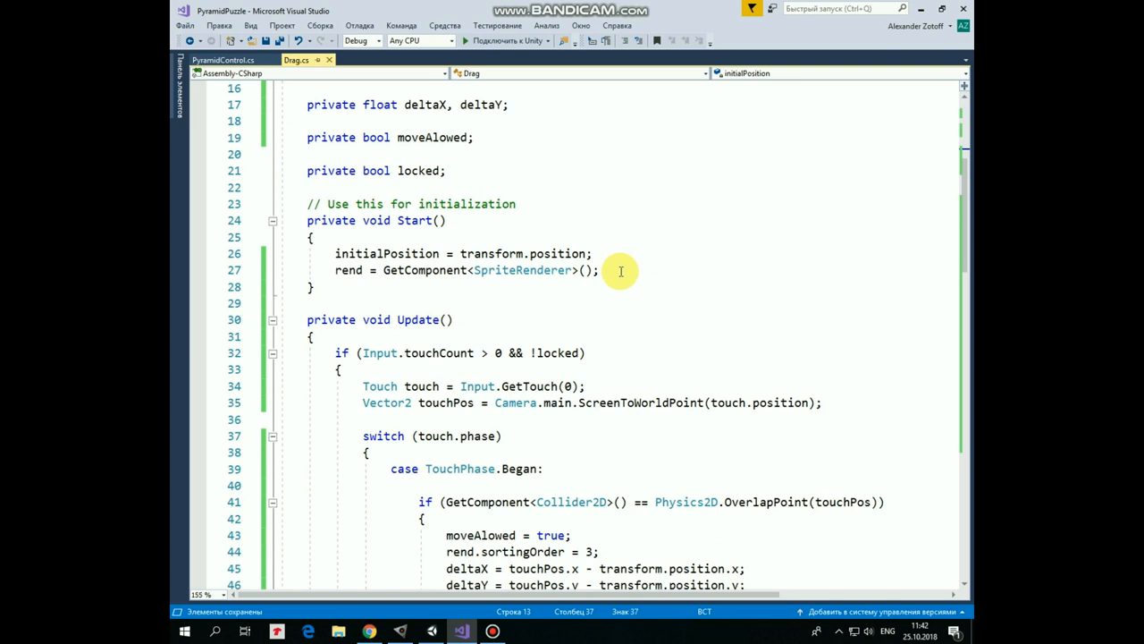
{"action": "scroll", "scroll_direction": "down", "scroll_amount": 3}
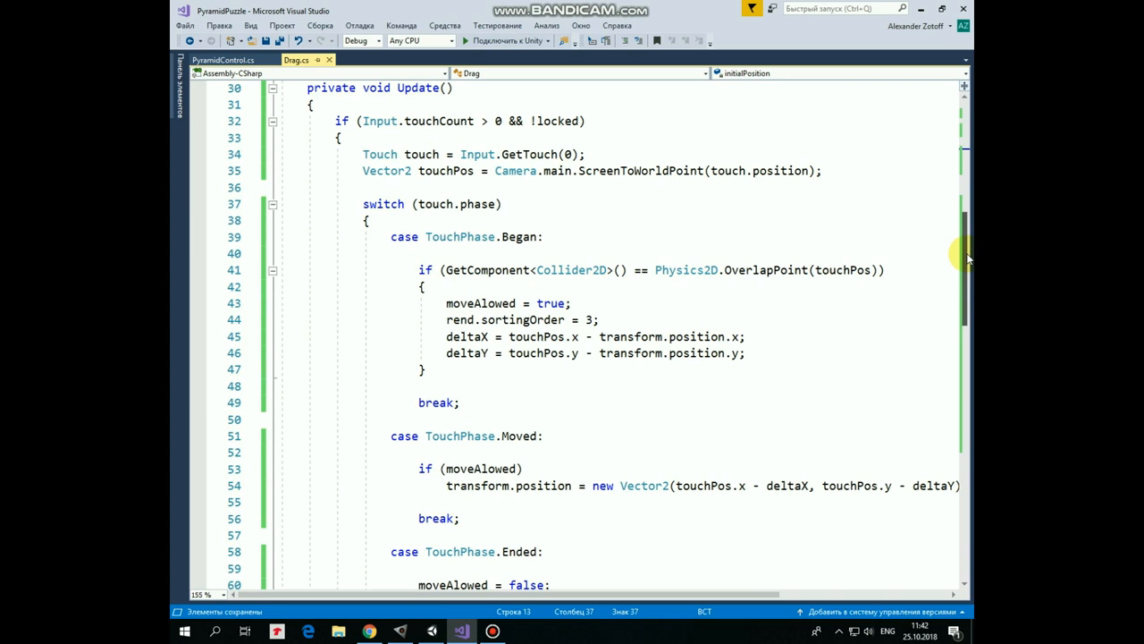
{"action": "scroll", "scroll_direction": "up", "scroll_amount": 3}
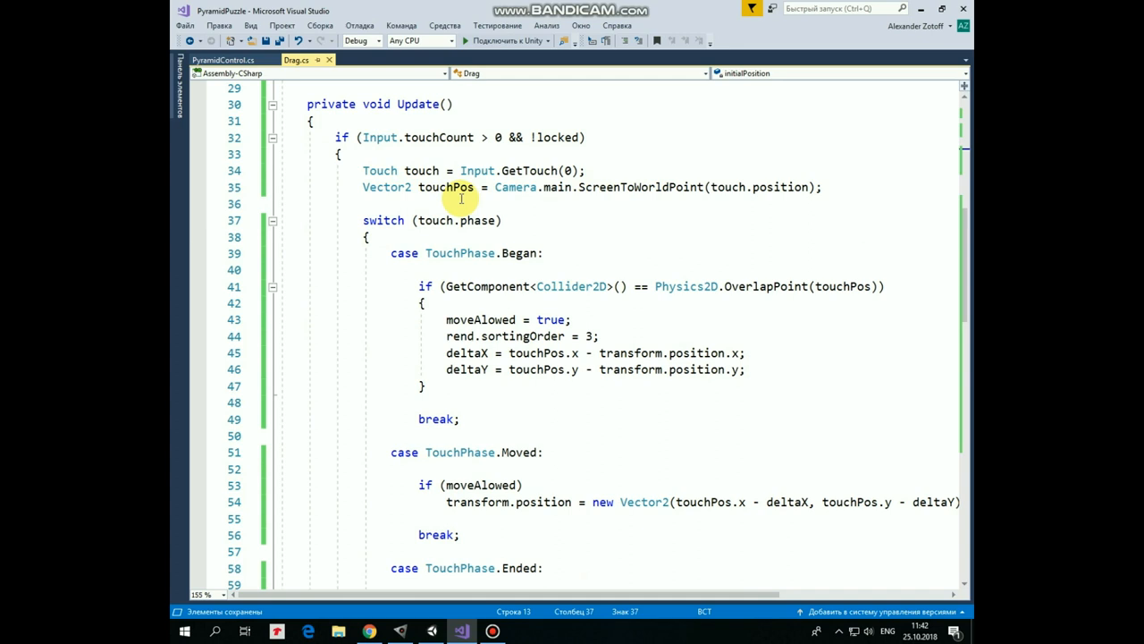
{"action": "mouse_move", "coordinate": [733, 230]}
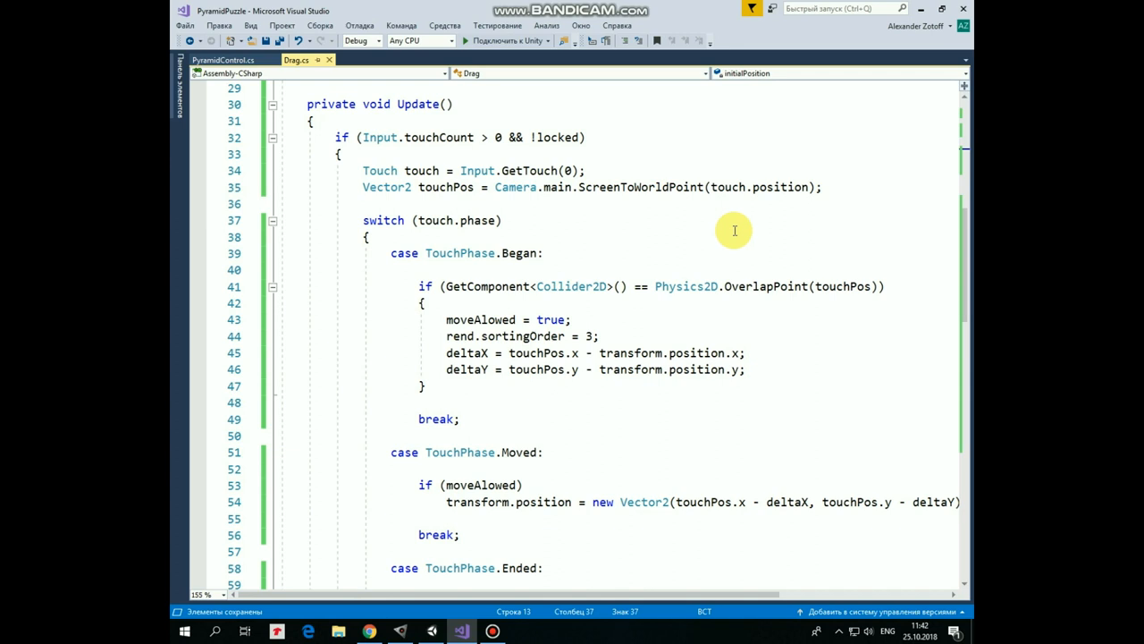
{"action": "mouse_move", "coordinate": [572, 242]}
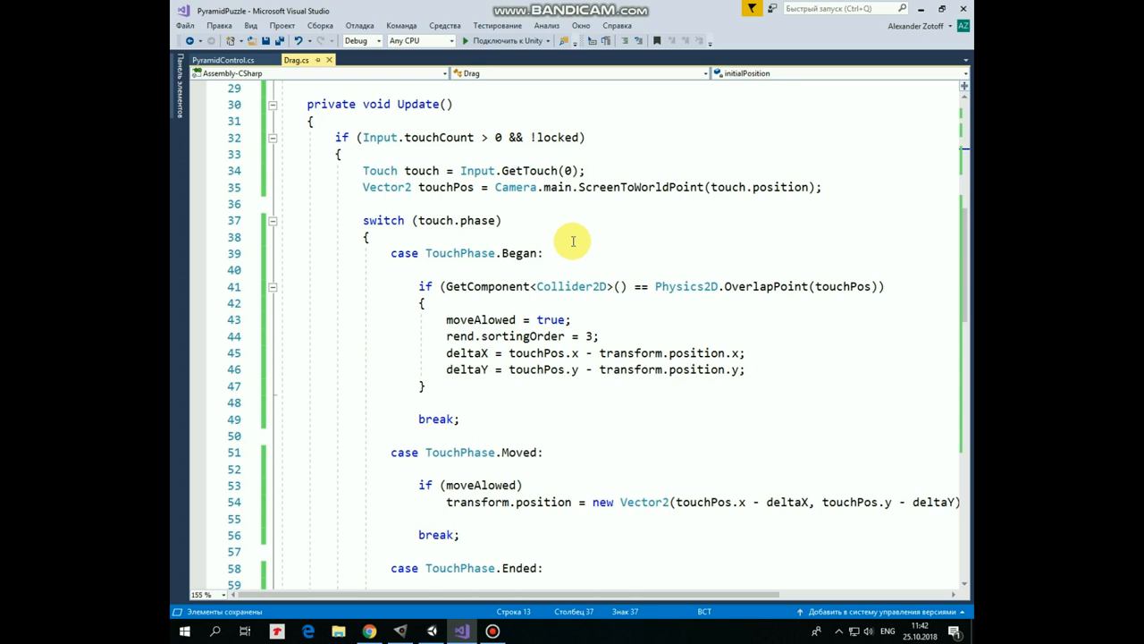
{"action": "mouse_move", "coordinate": [464, 301]}
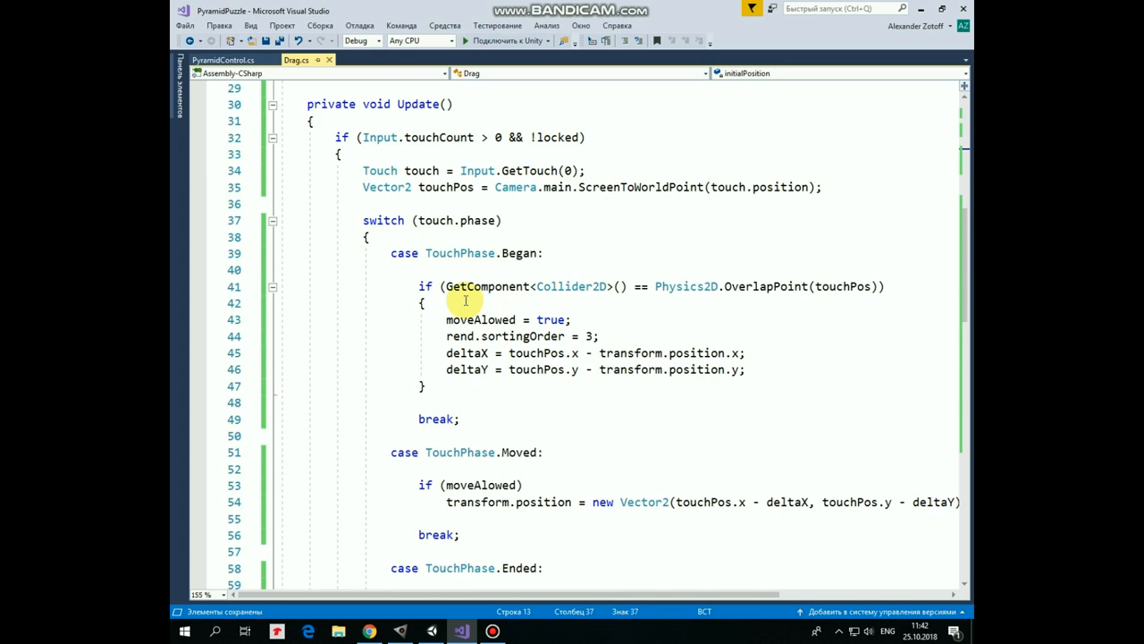
{"action": "mouse_move", "coordinate": [829, 304]}
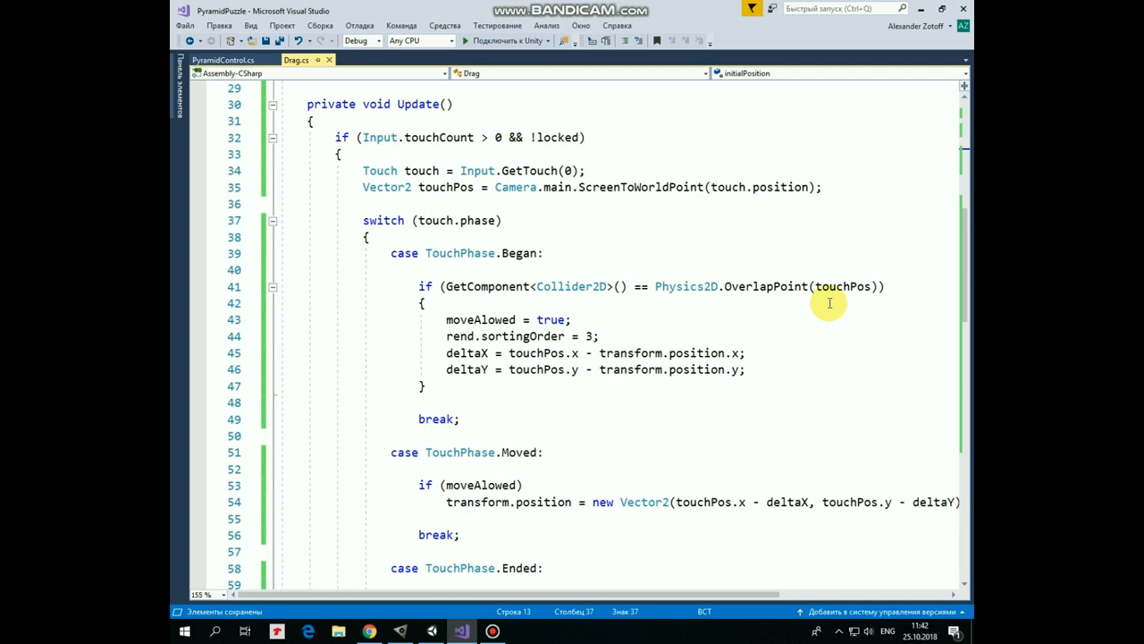
{"action": "mouse_move", "coordinate": [608, 336]}
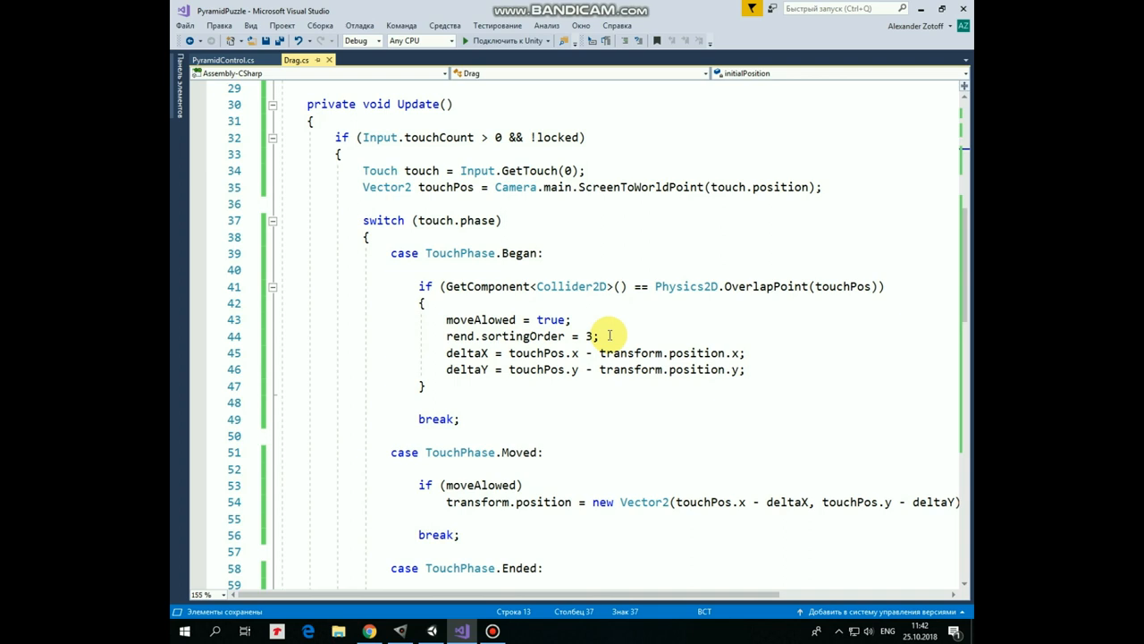
{"action": "mouse_move", "coordinate": [758, 367]}
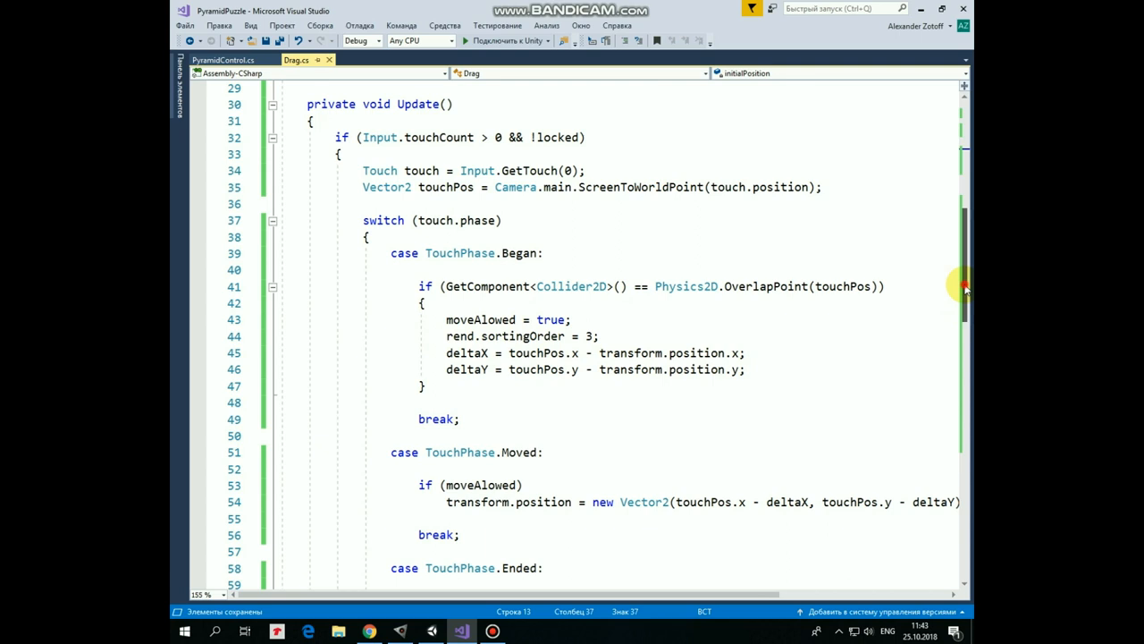
Review the TouchPhase.Ended slot cases in Drag.cs and switch back to the Unity window
{"action": "scroll", "scroll_direction": "down", "scroll_amount": 3}
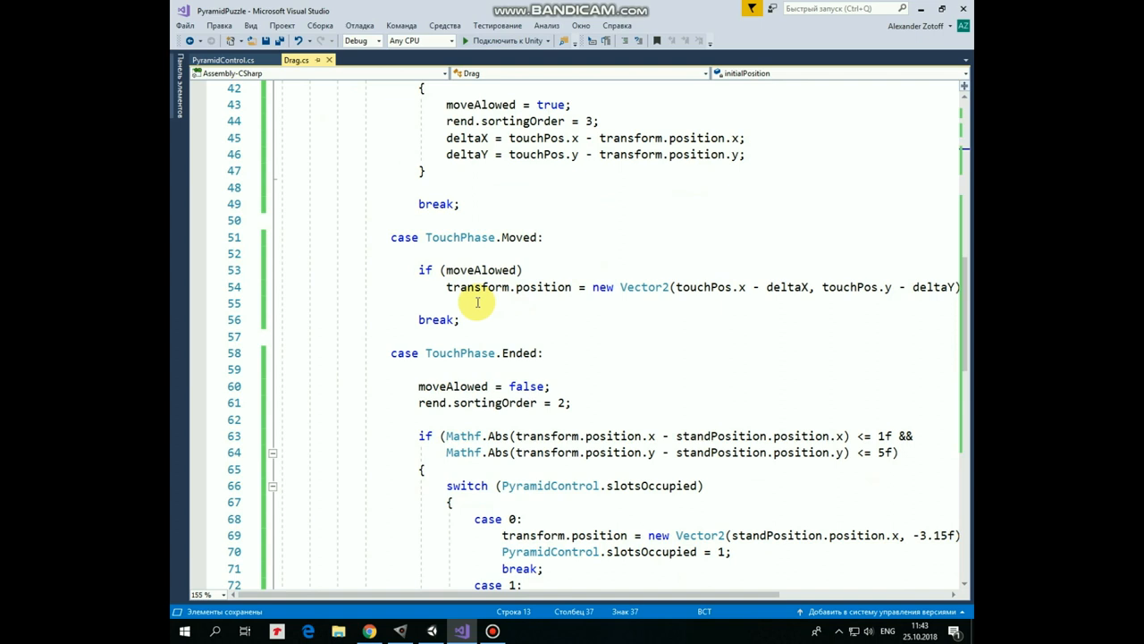
{"action": "mouse_move", "coordinate": [865, 308]}
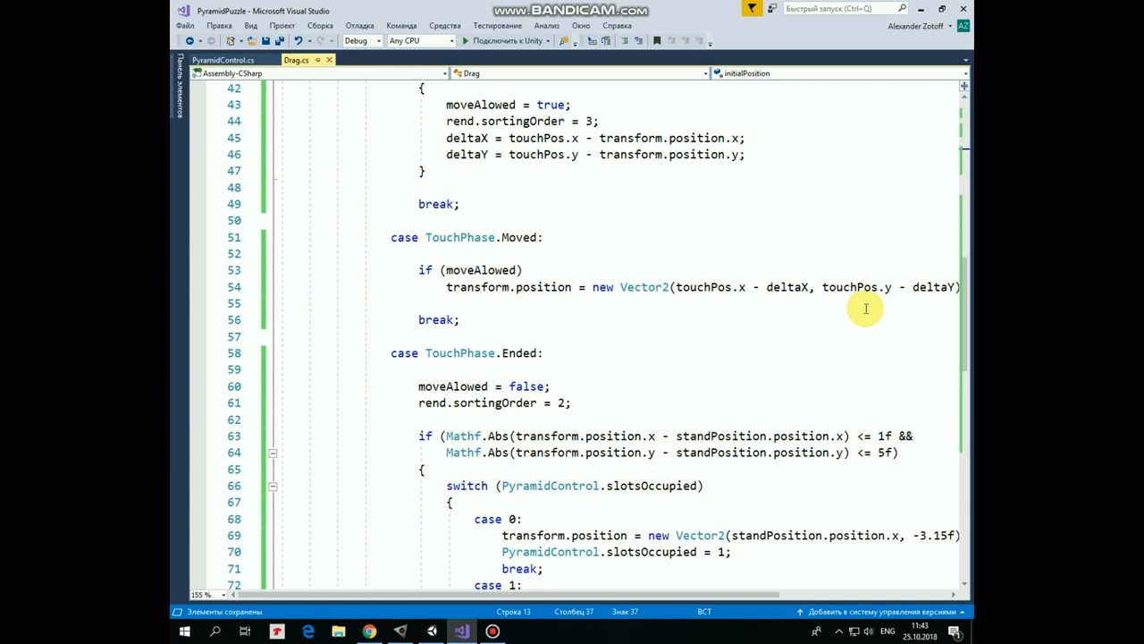
{"action": "scroll", "scroll_direction": "down", "scroll_amount": 3}
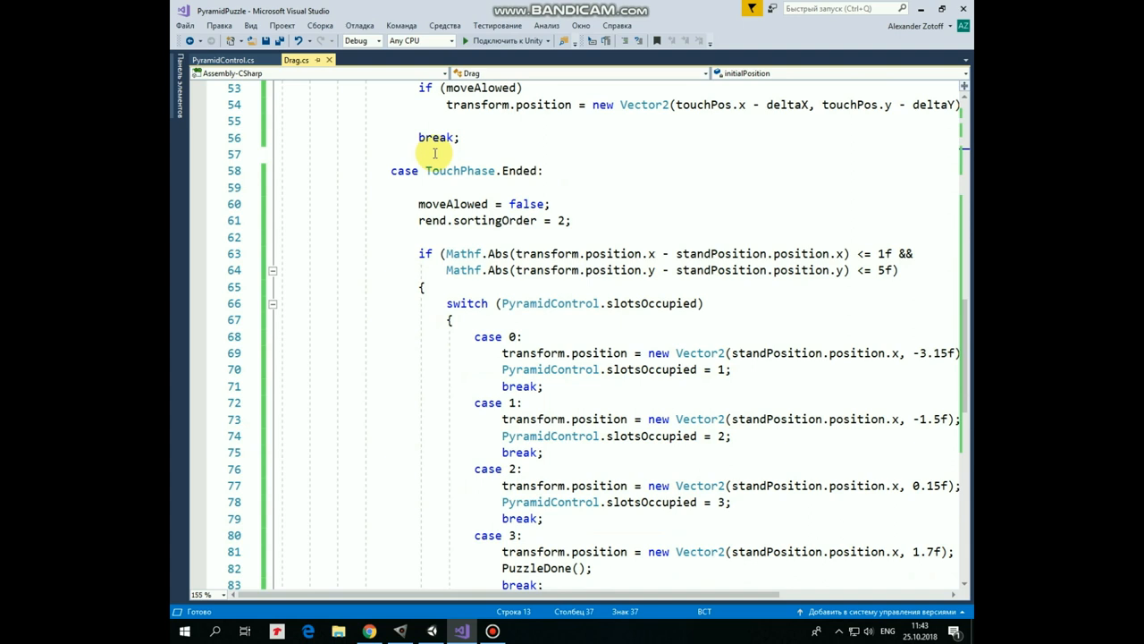
{"action": "mouse_move", "coordinate": [755, 286]}
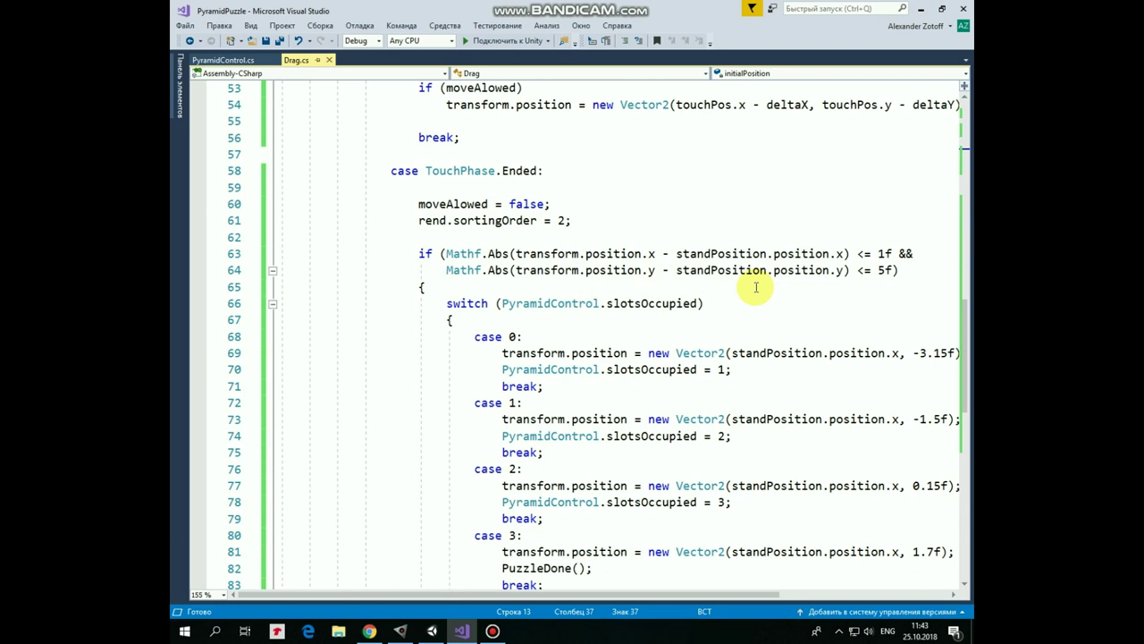
{"action": "left_click", "coordinate": [433, 632]}
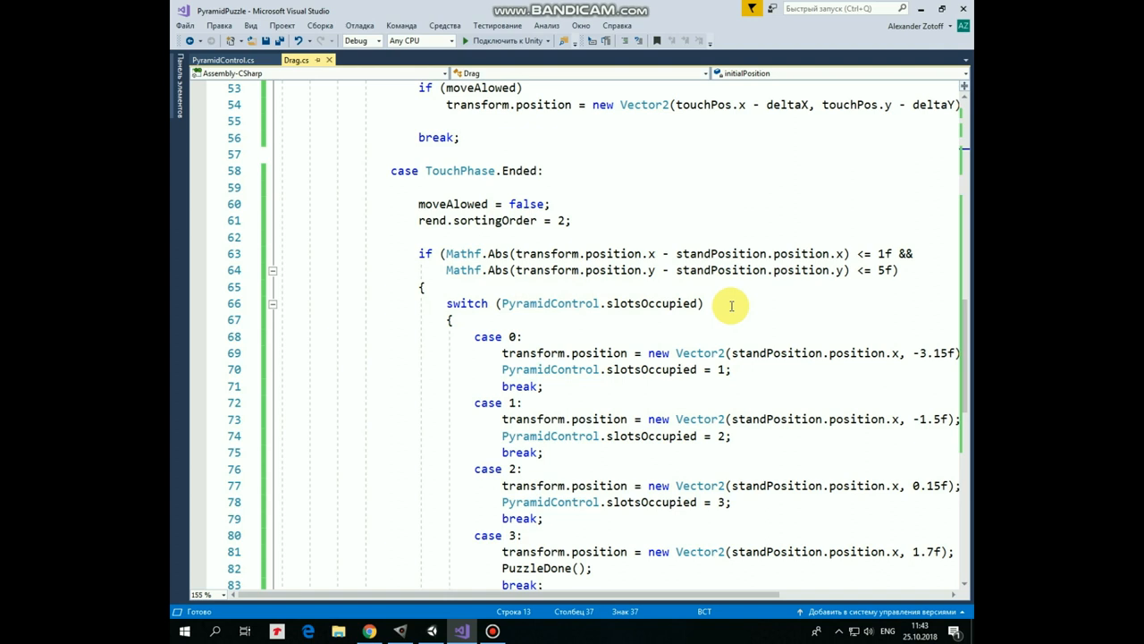
{"action": "mouse_move", "coordinate": [505, 340]}
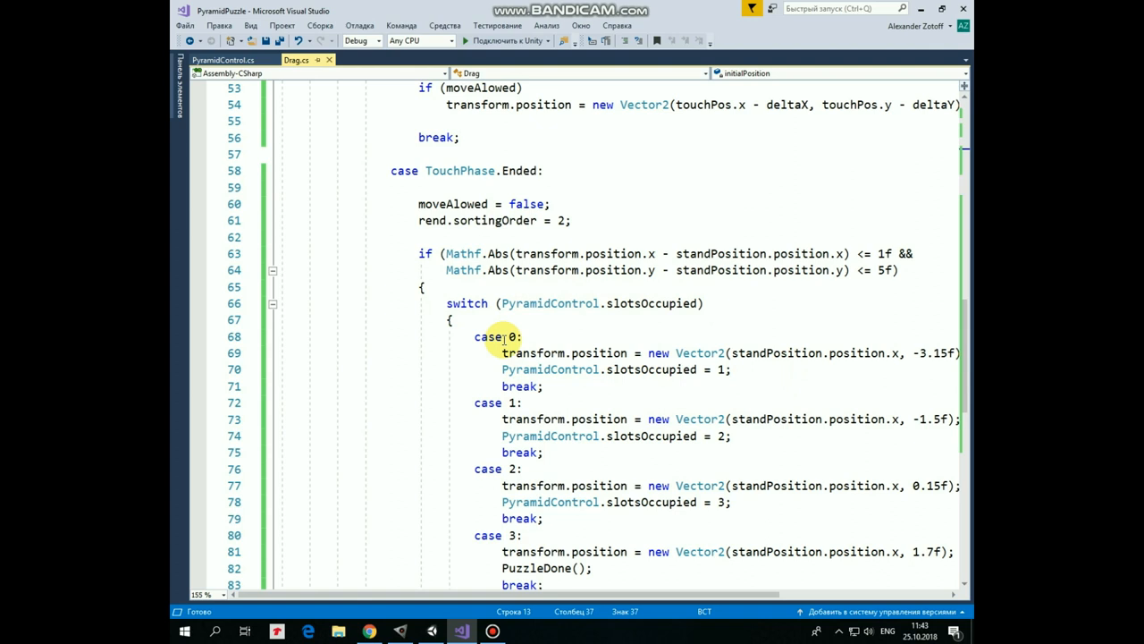
{"action": "mouse_move", "coordinate": [929, 366]}
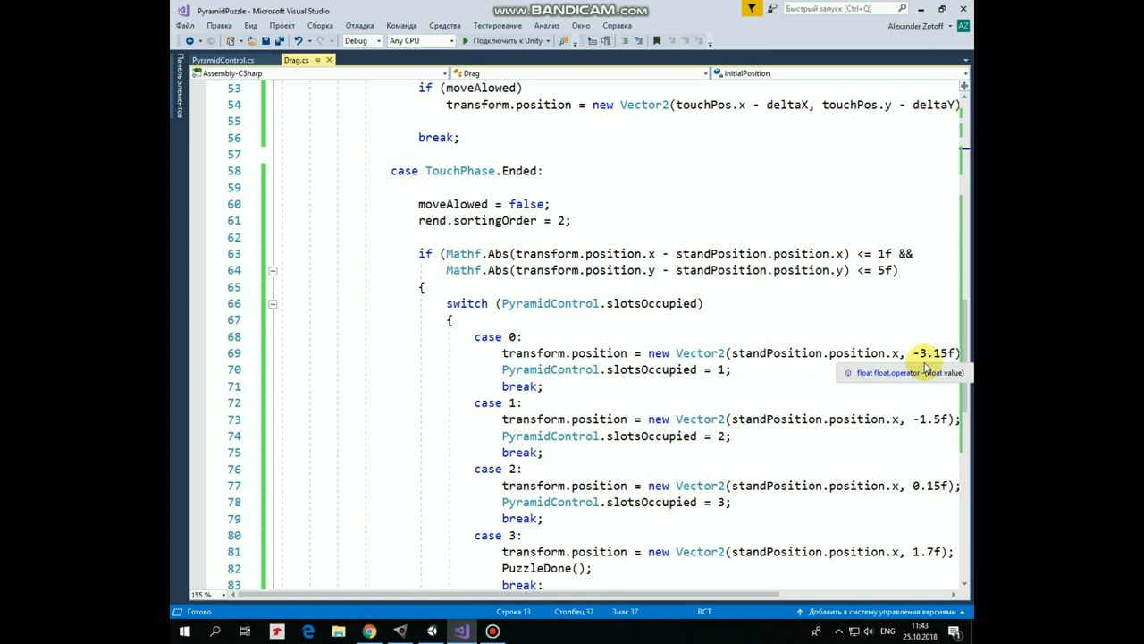
{"action": "mouse_move", "coordinate": [819, 383]}
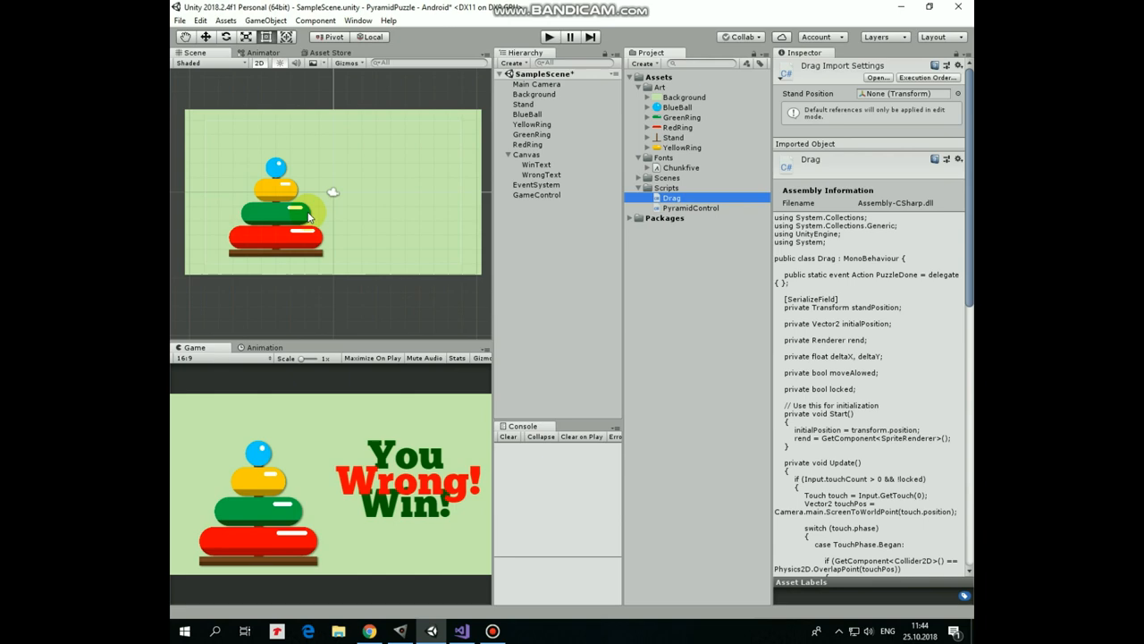
View CheckResults in PyramidControl.cs, then Drag.cs's case 3 block that calls PuzzleDone
{"action": "left_click", "coordinate": [462, 631]}
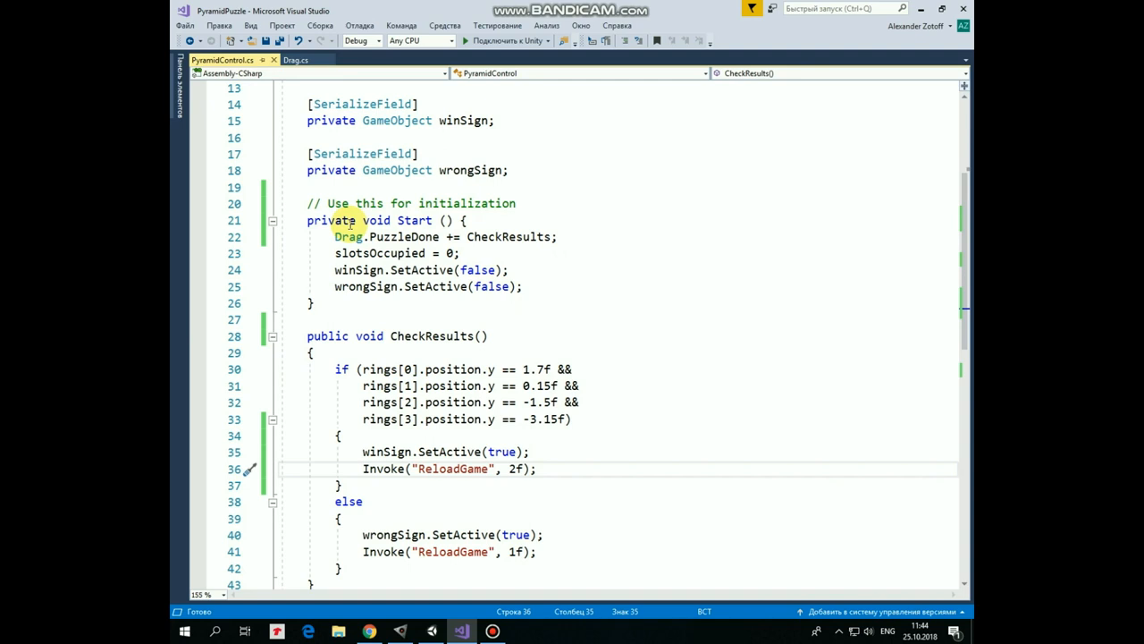
{"action": "mouse_move", "coordinate": [597, 368]}
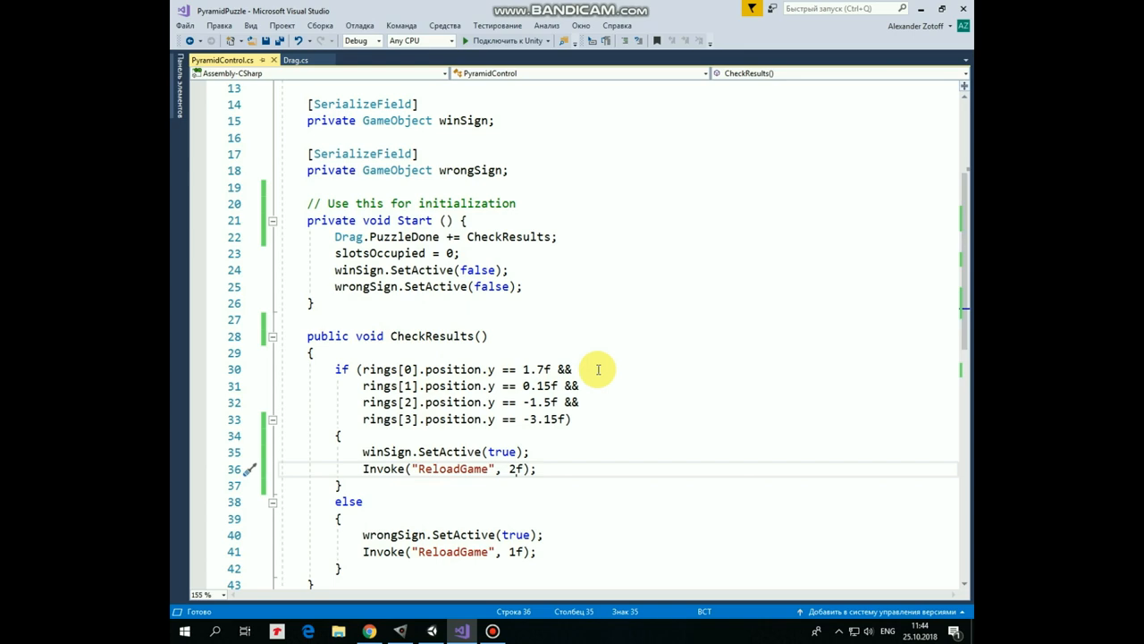
{"action": "left_click", "coordinate": [297, 59]}
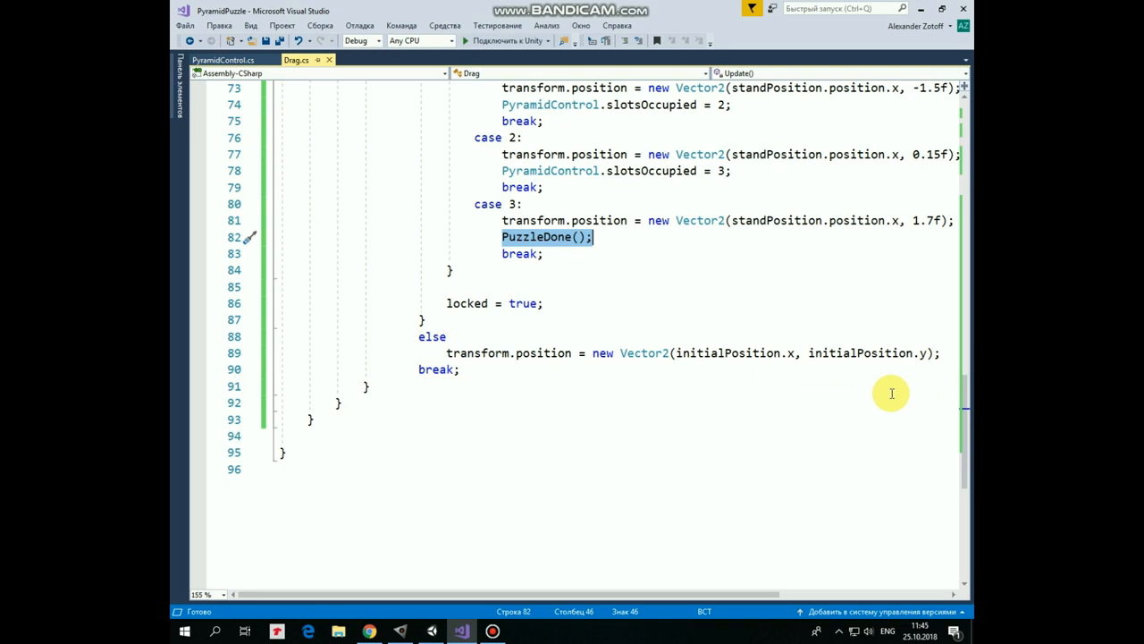
Select a ring in Unity's Hierarchy to show its Drag script and Box Collider 2D in the Inspector
{"action": "left_click", "coordinate": [432, 633]}
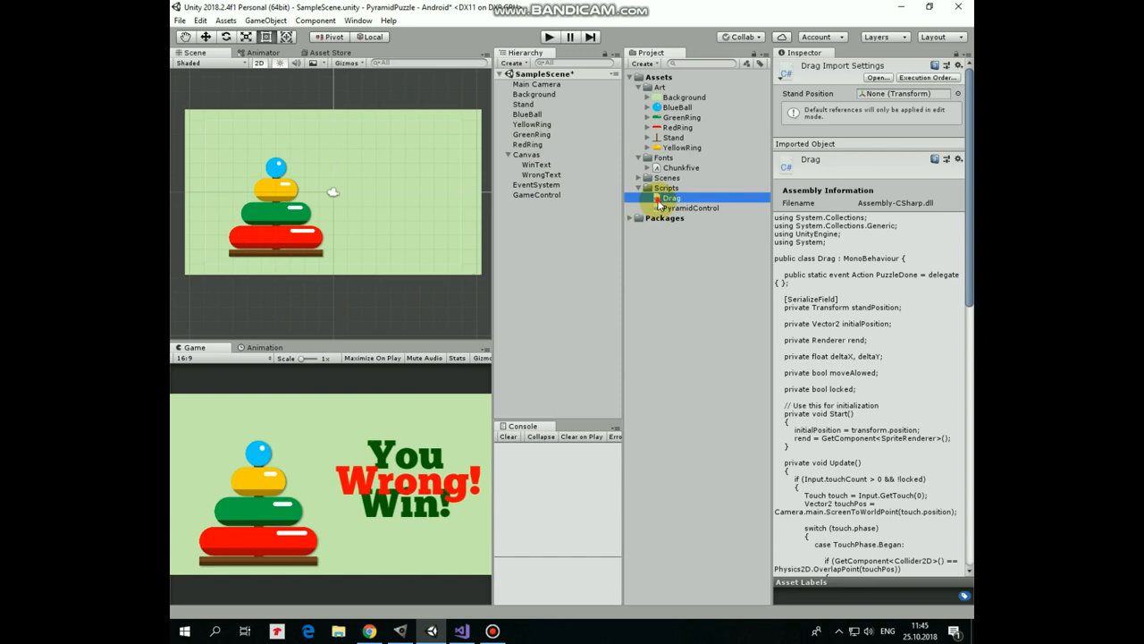
{"action": "left_click", "coordinate": [526, 115]}
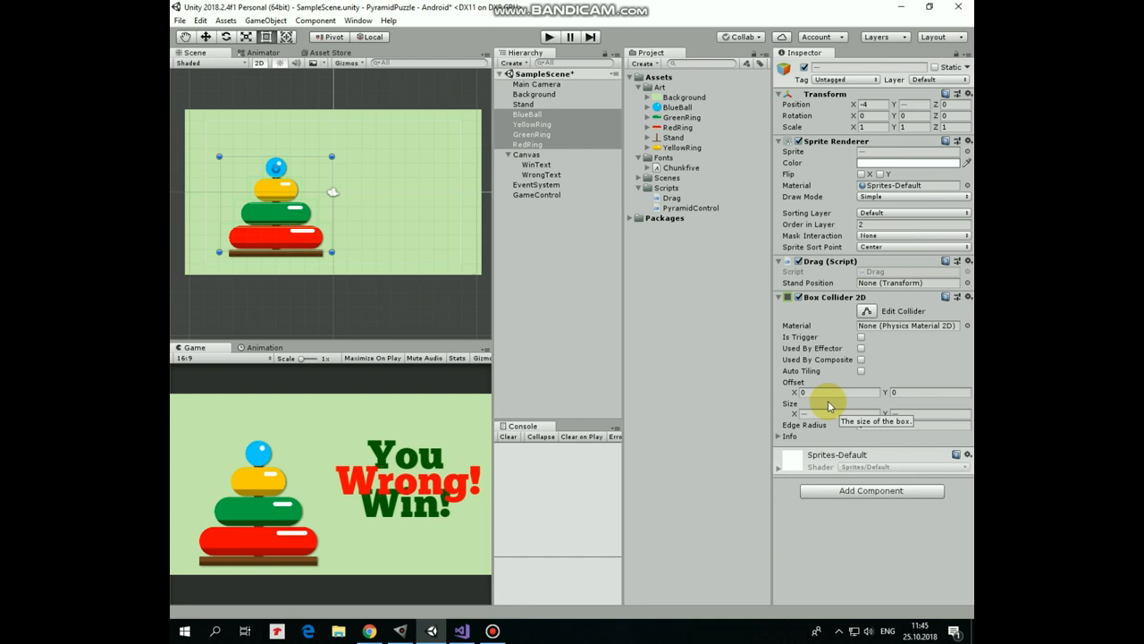
Lay the rings and blue ball loose beside the empty stand, then select BlueBall to show its components
{"action": "left_click", "coordinate": [526, 115]}
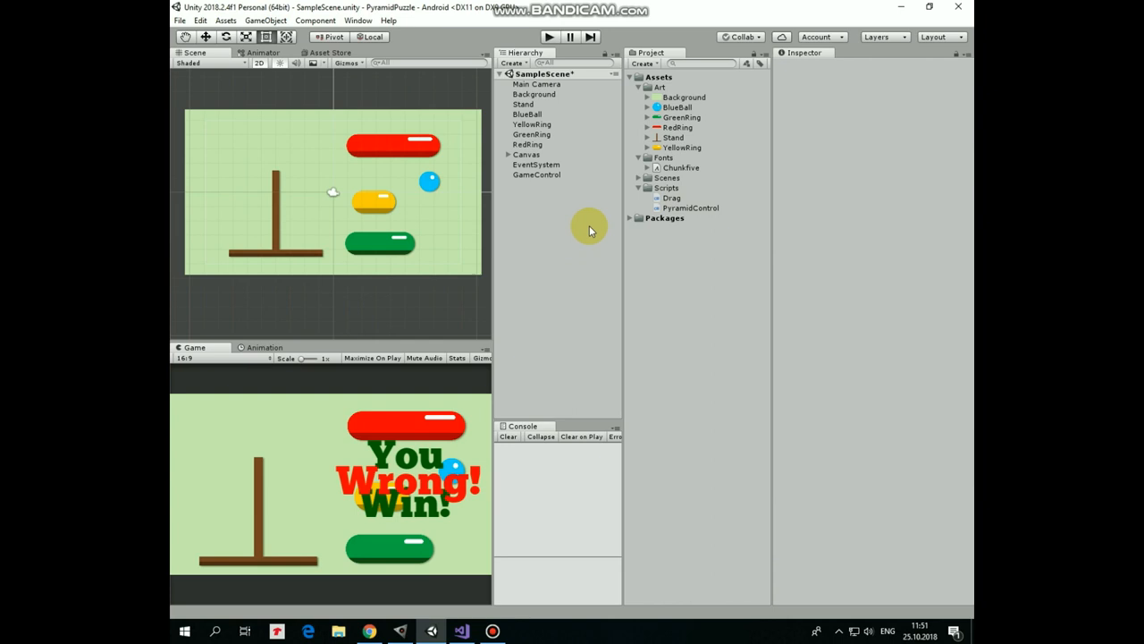
{"action": "left_click", "coordinate": [528, 114]}
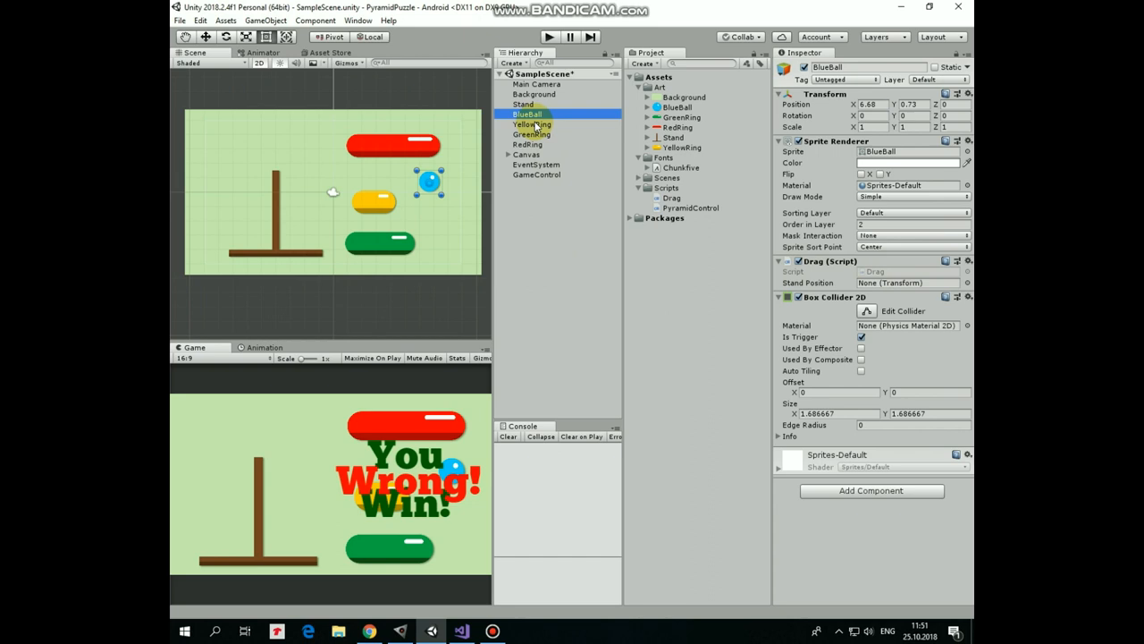